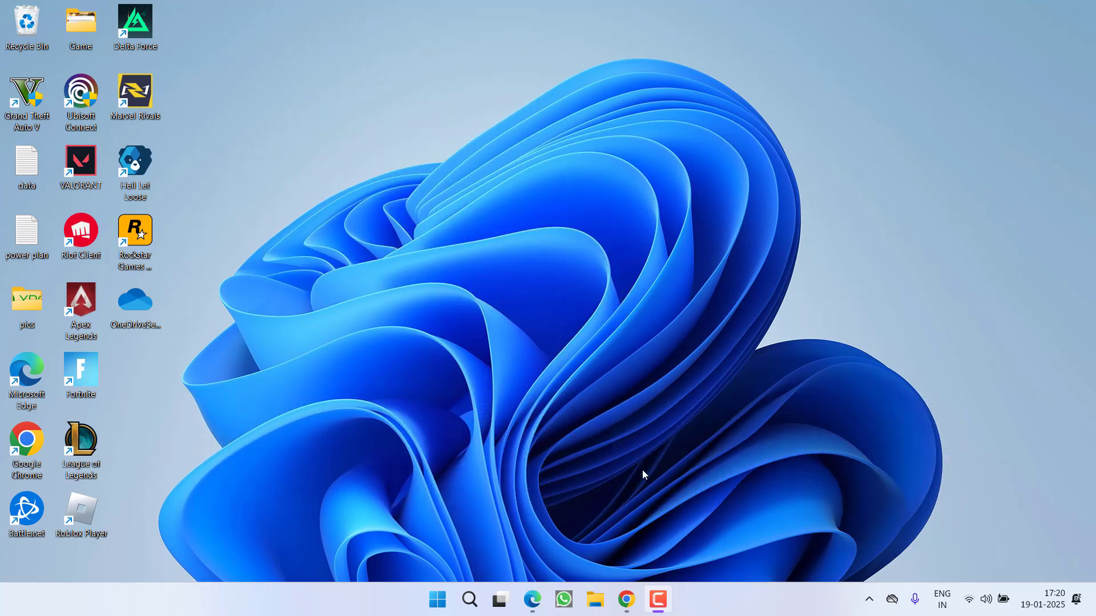
{"action": "mouse_move", "coordinate": [800, 403]}
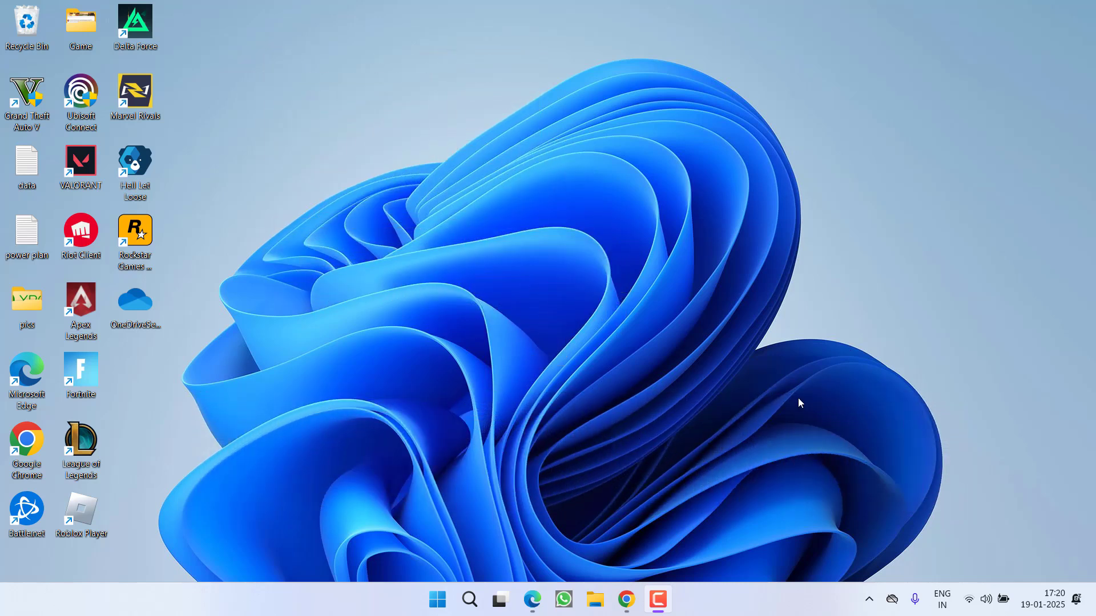
{"action": "mouse_move", "coordinate": [892, 599]}
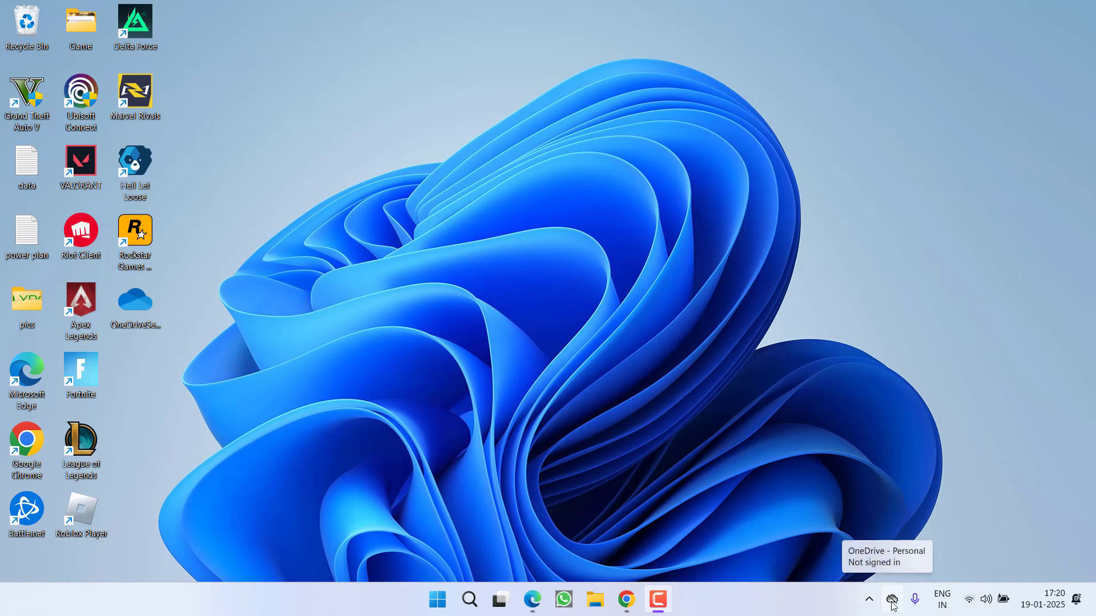
Quit OneDrive from its tray icon's gear menu so it stops running in the background.
{"action": "left_click", "coordinate": [891, 600]}
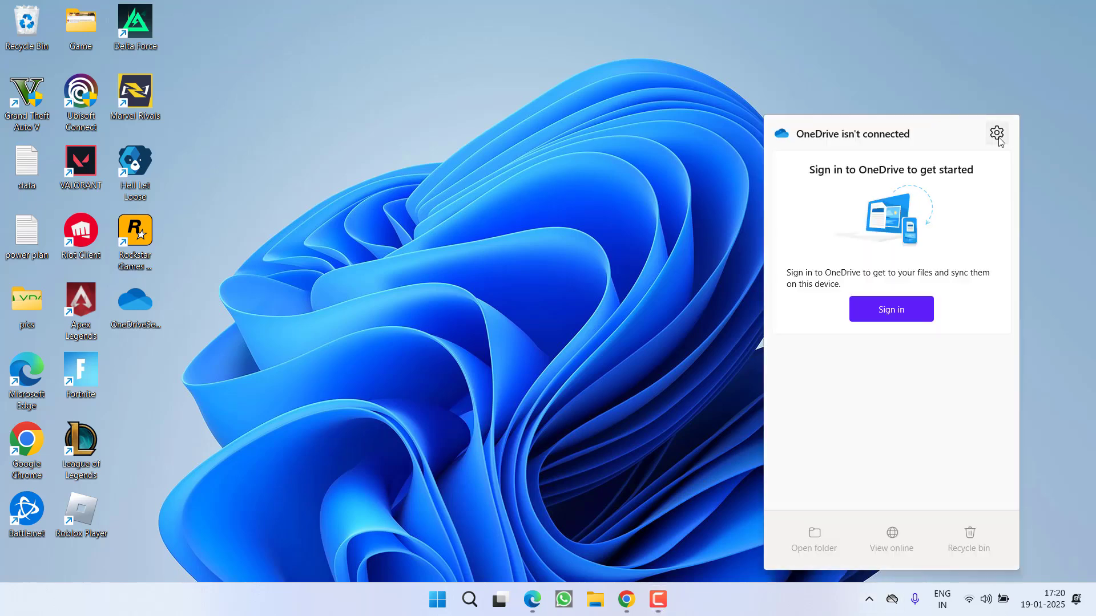
{"action": "left_click", "coordinate": [996, 134]}
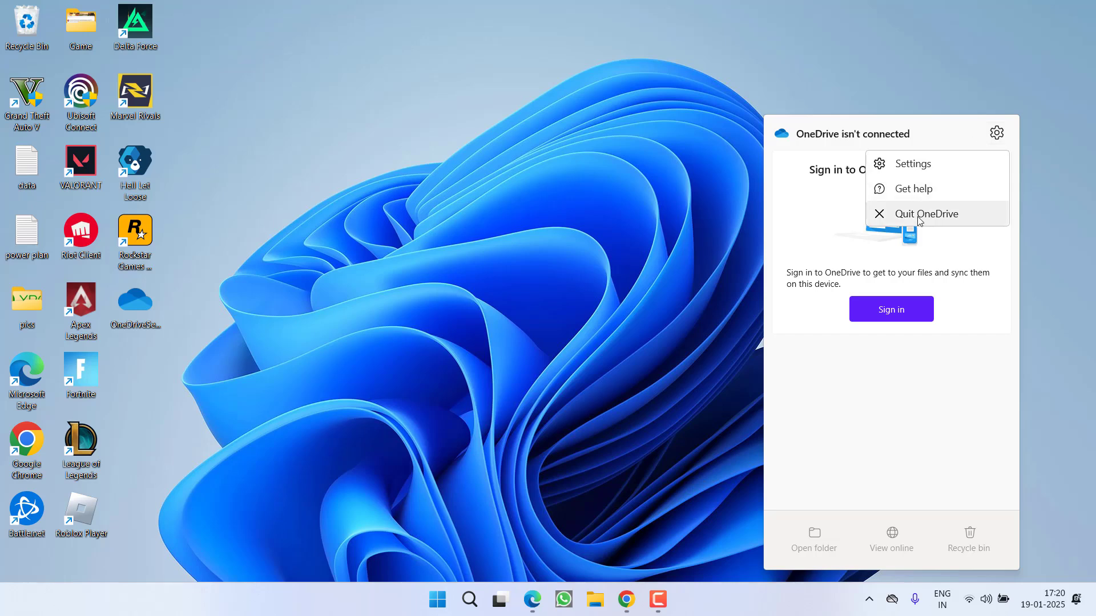
{"action": "left_click", "coordinate": [929, 213]}
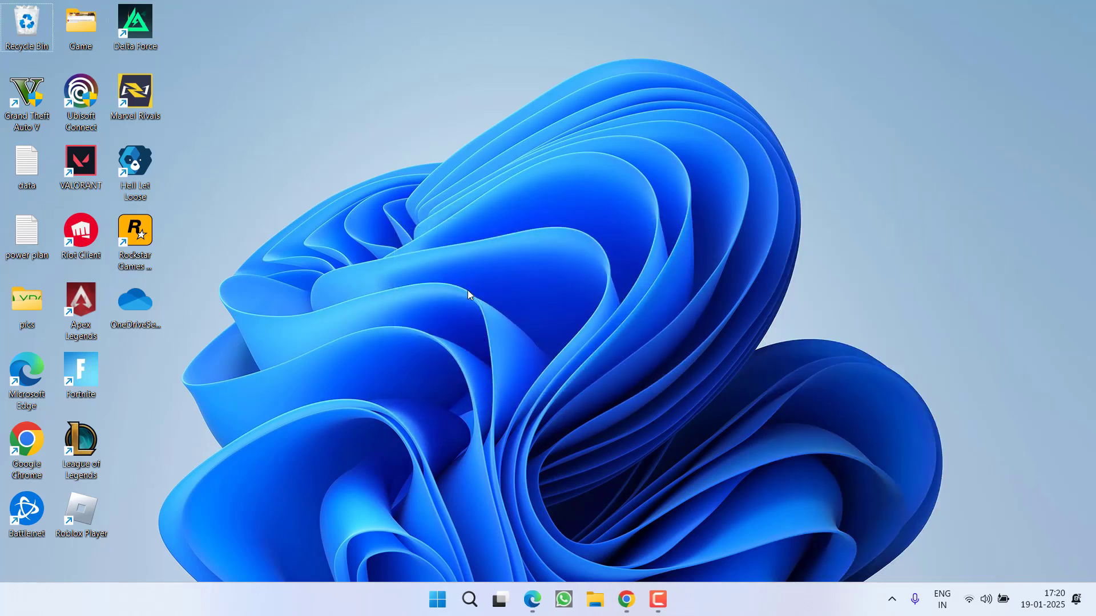
Move the Rockstar Games folder from Documents to the desktop and close File Explorer.
{"action": "left_click", "coordinate": [594, 600]}
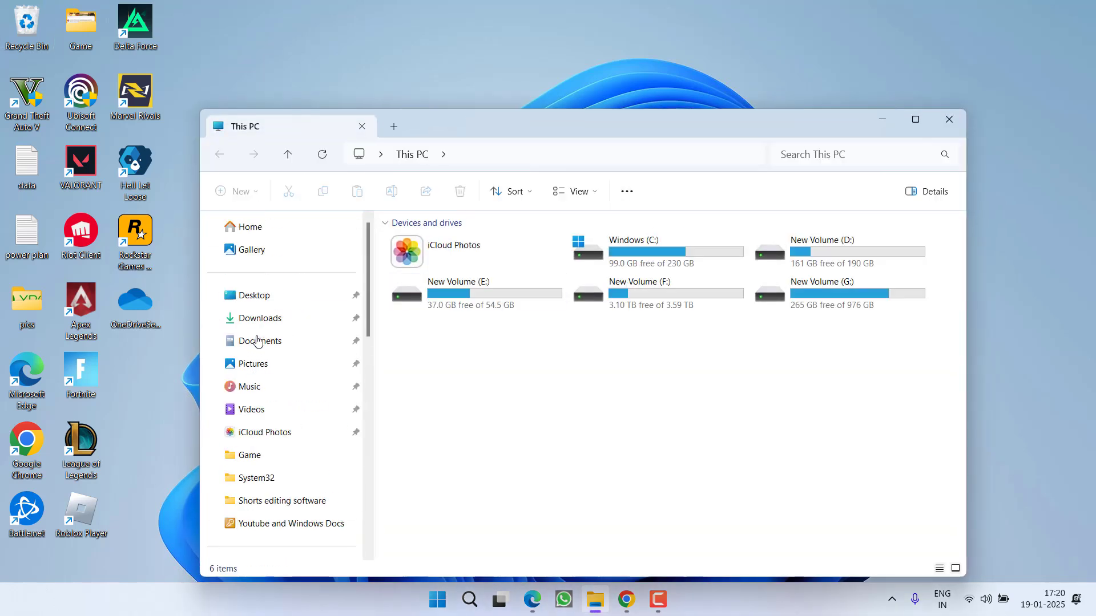
{"action": "left_click", "coordinate": [260, 341]}
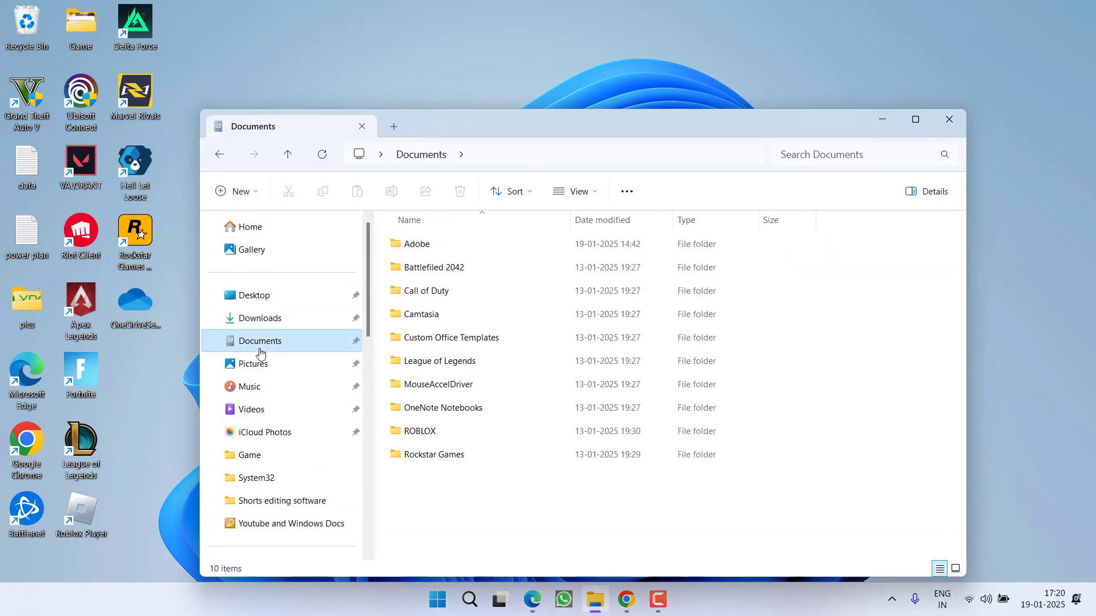
{"action": "left_click", "coordinate": [435, 454]}
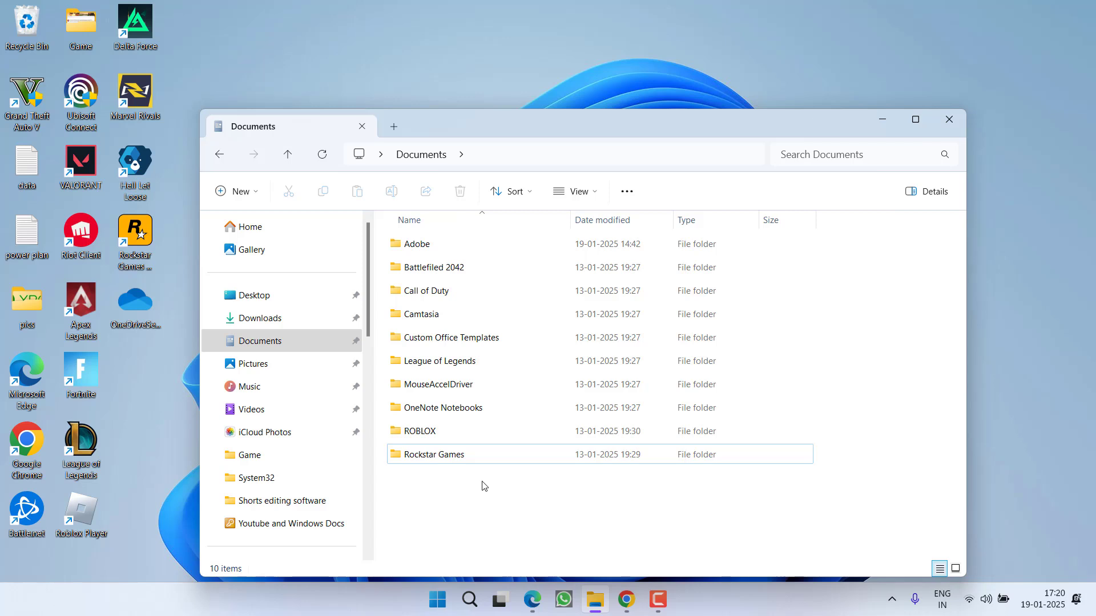
{"action": "left_click", "coordinate": [433, 454]}
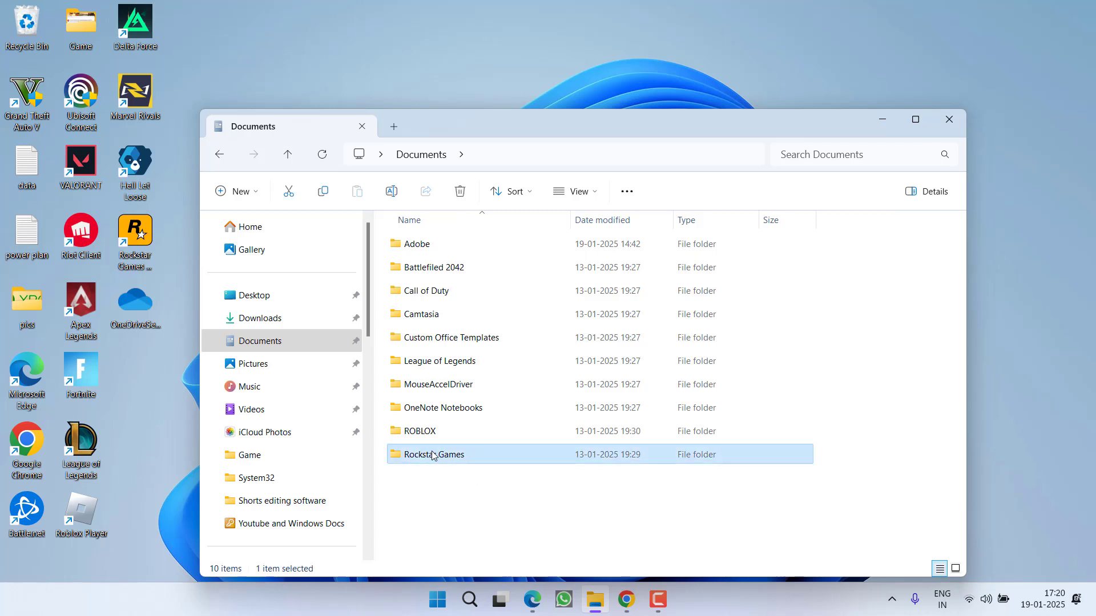
{"action": "right_click", "coordinate": [434, 455]}
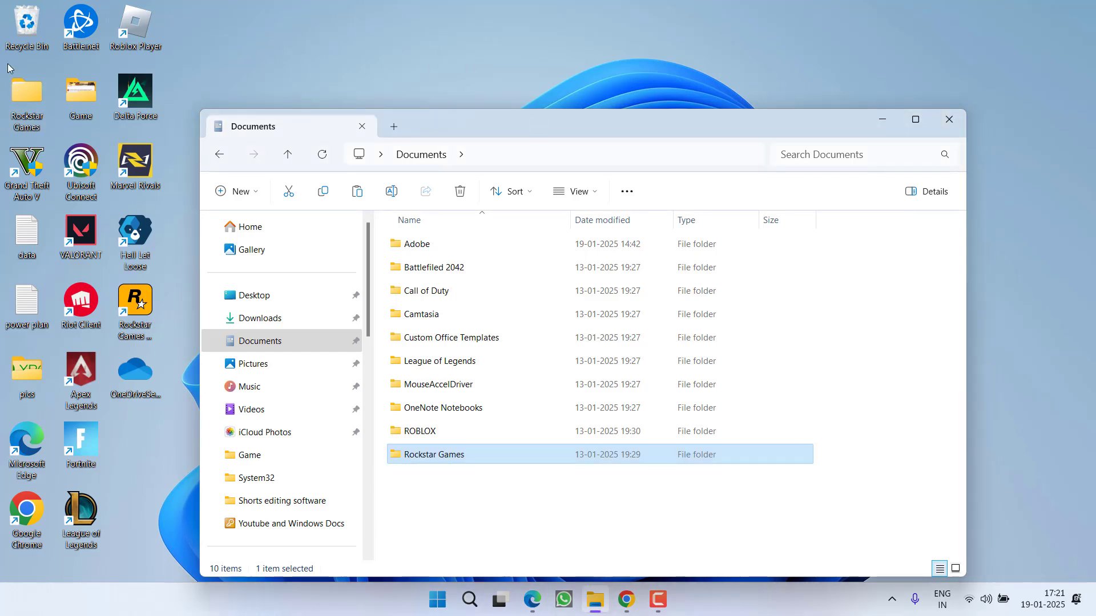
{"action": "mouse_move", "coordinate": [441, 460]}
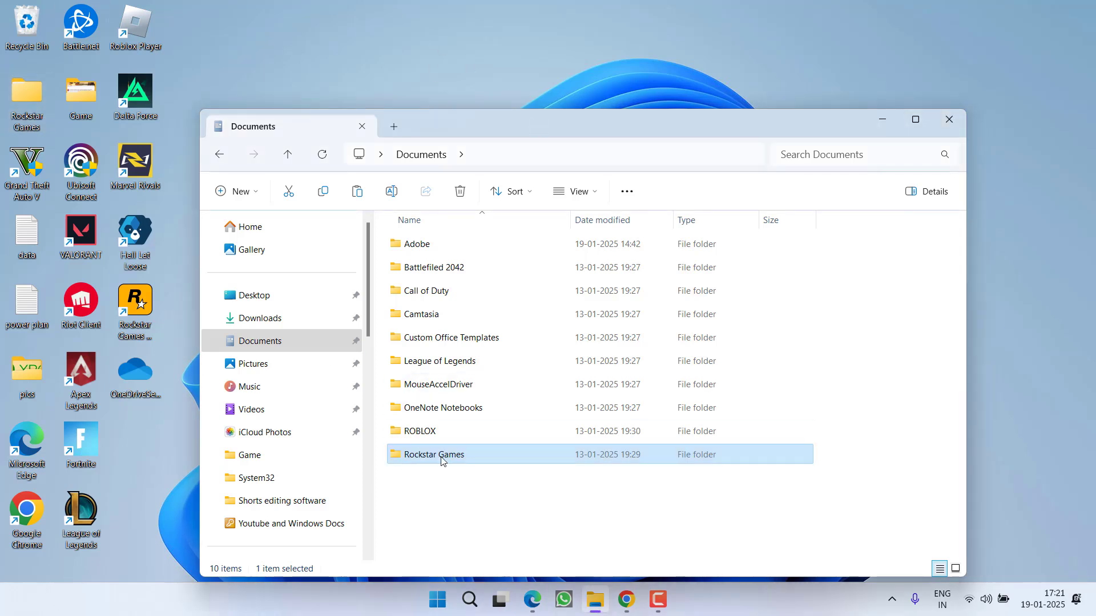
{"action": "right_click", "coordinate": [434, 454]}
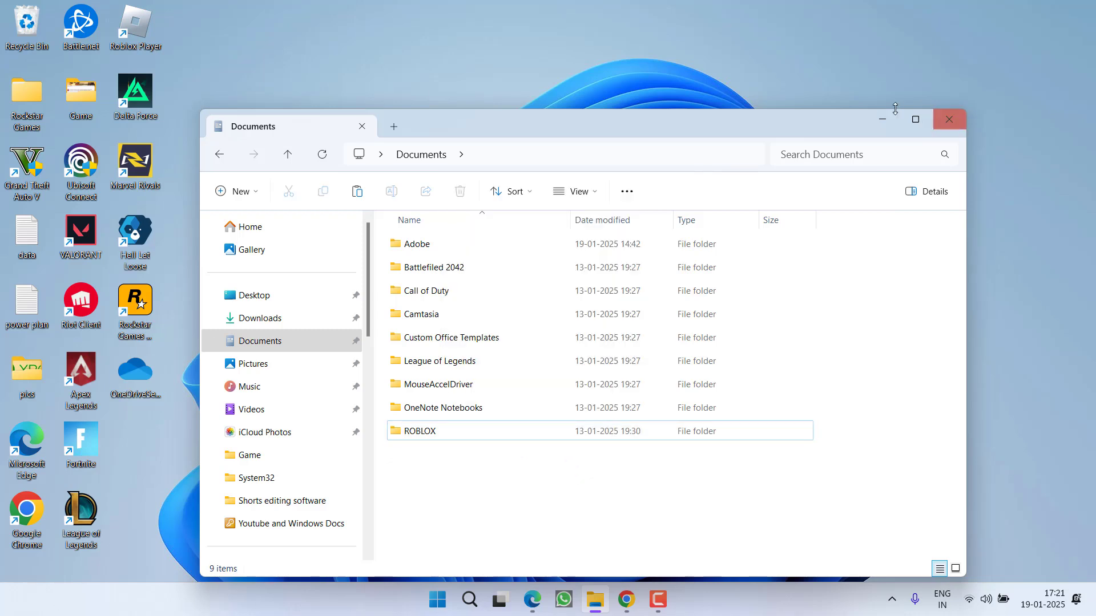
{"action": "left_click", "coordinate": [949, 119]}
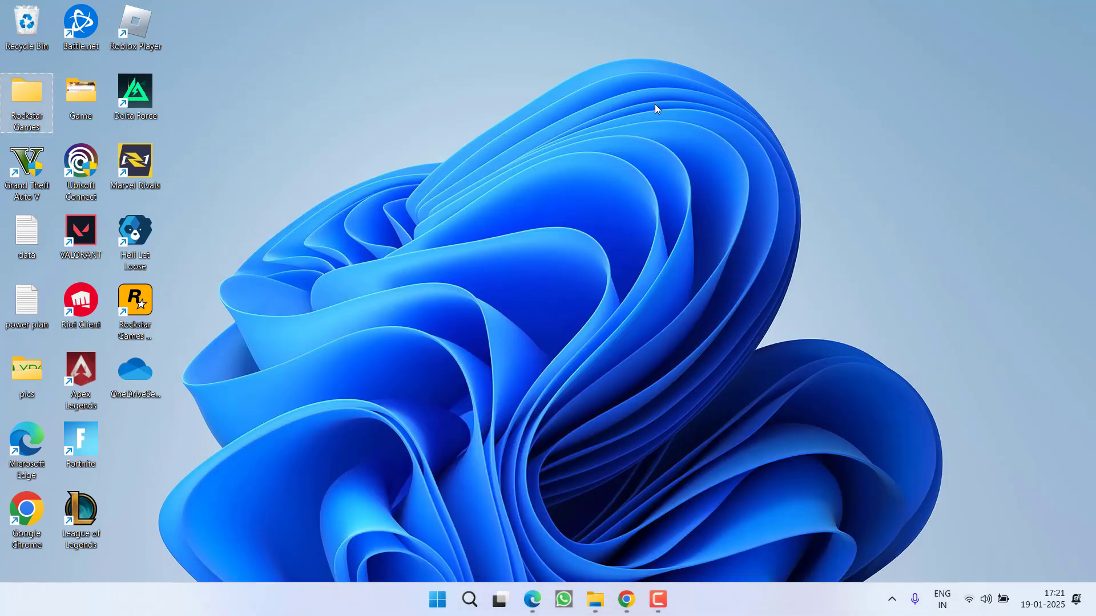
{"action": "mouse_move", "coordinate": [625, 422]}
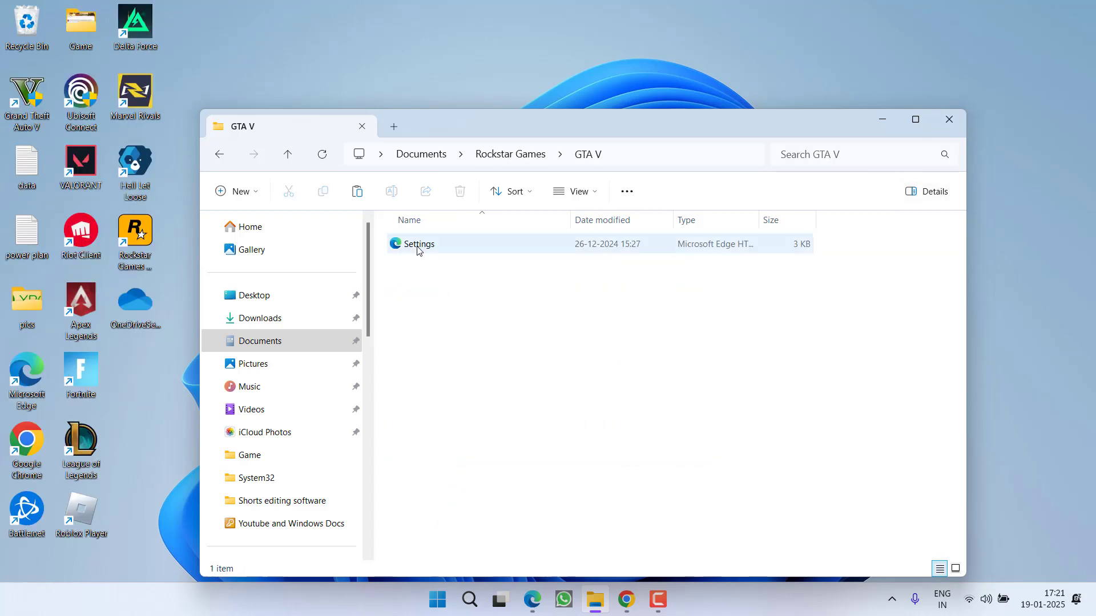
Open the GTA V Settings file in Notepad via Open with.
{"action": "right_click", "coordinate": [418, 245]}
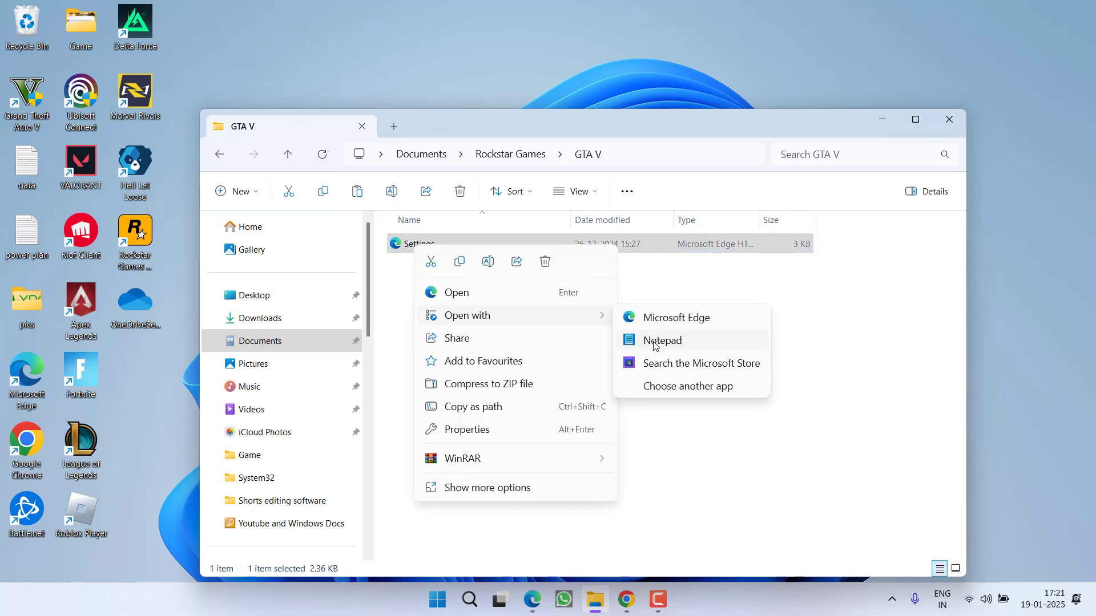
{"action": "left_click", "coordinate": [661, 340]}
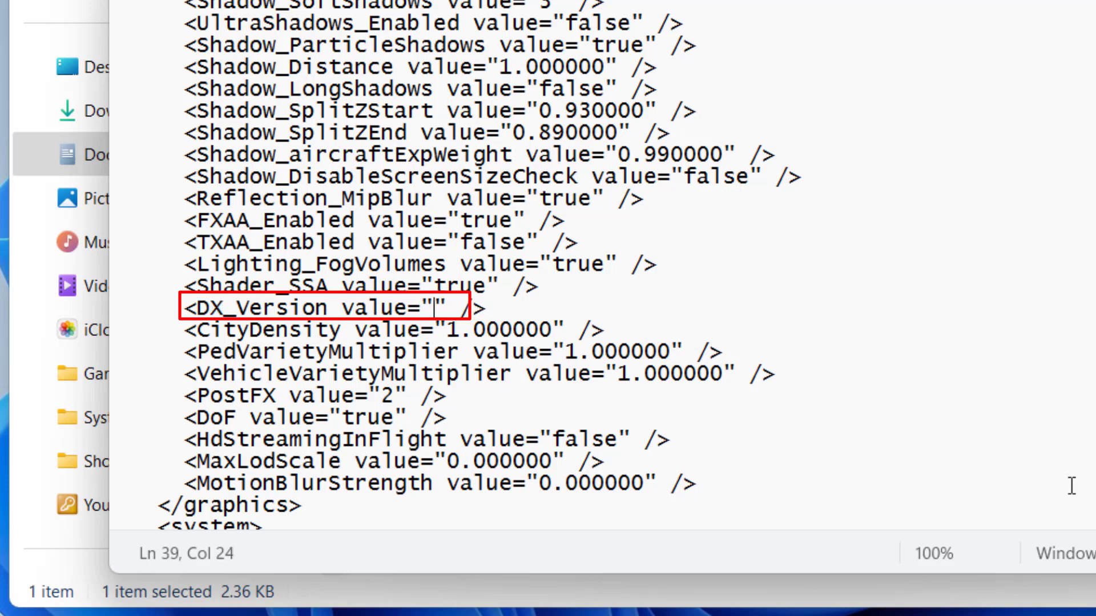
Enter 0 between the empty quotes of the DX_Version value.
{"action": "type", "text": "0"}
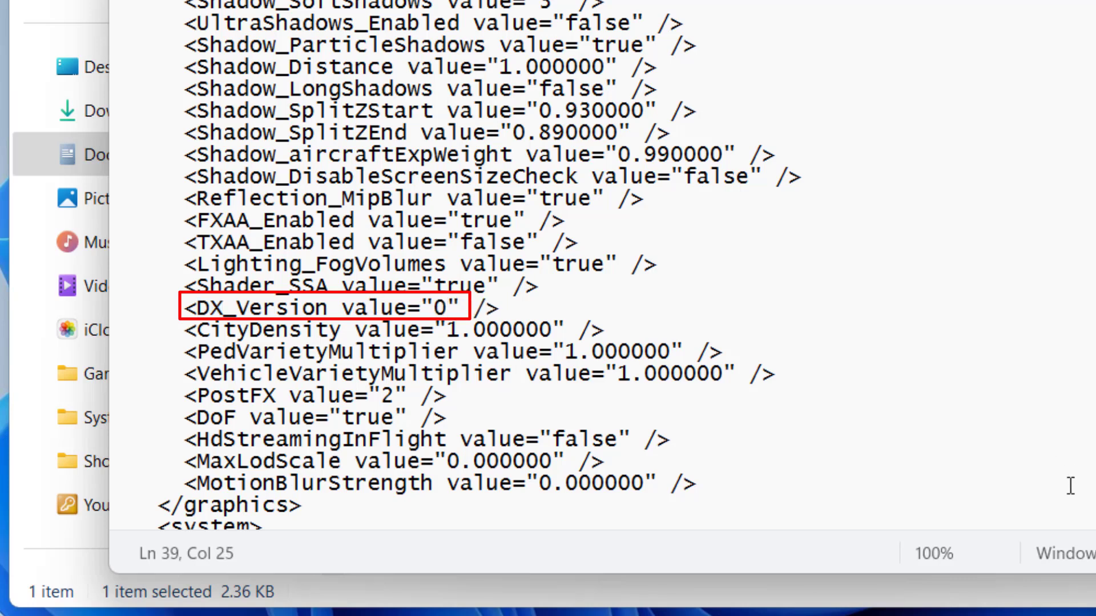
{"action": "left_click", "coordinate": [268, 162]}
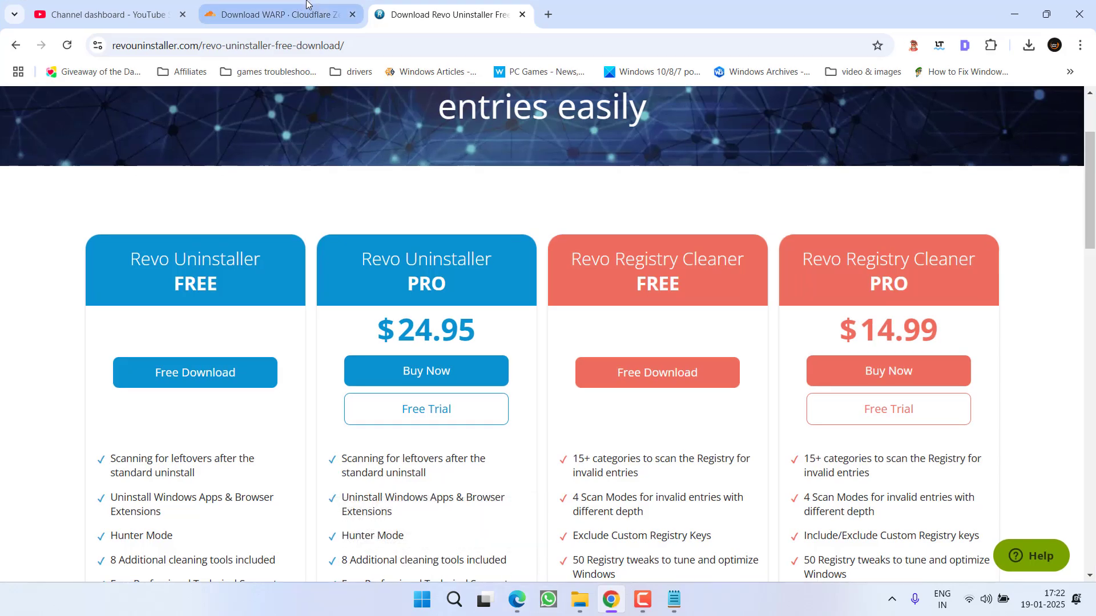
Download the latest Windows Cloudflare WARP release and launch the installer.
{"action": "left_click", "coordinate": [279, 14]}
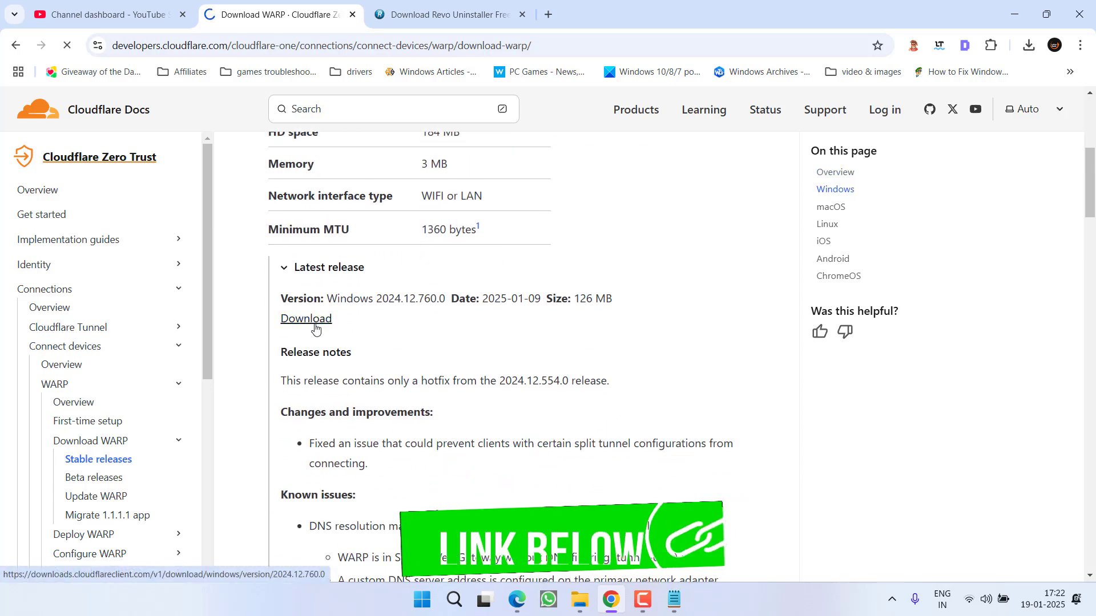
{"action": "left_click", "coordinate": [306, 318]}
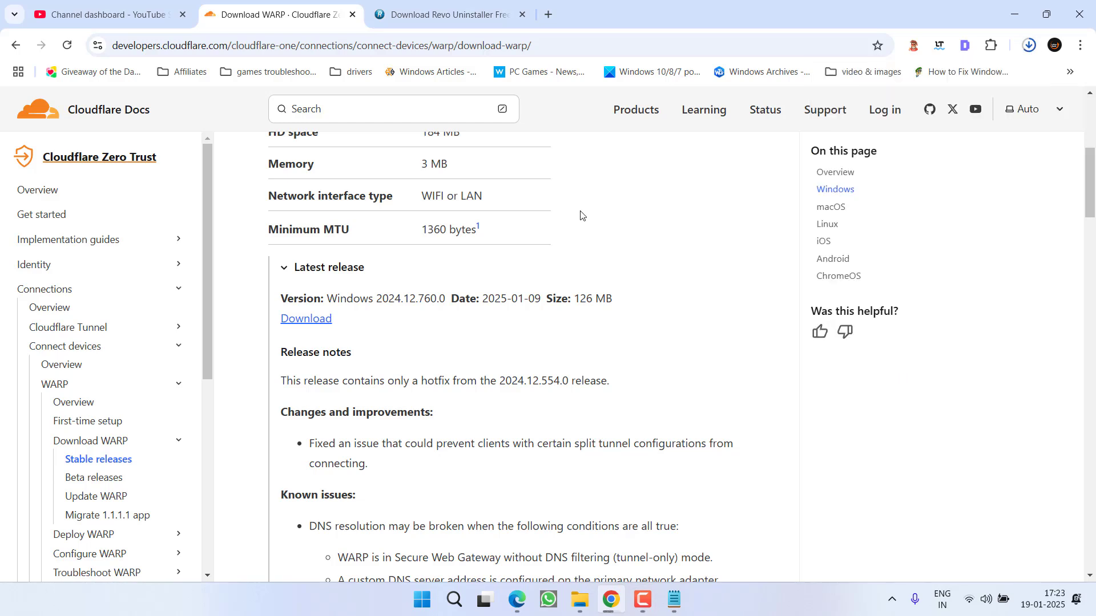
{"action": "left_click", "coordinate": [1028, 45]}
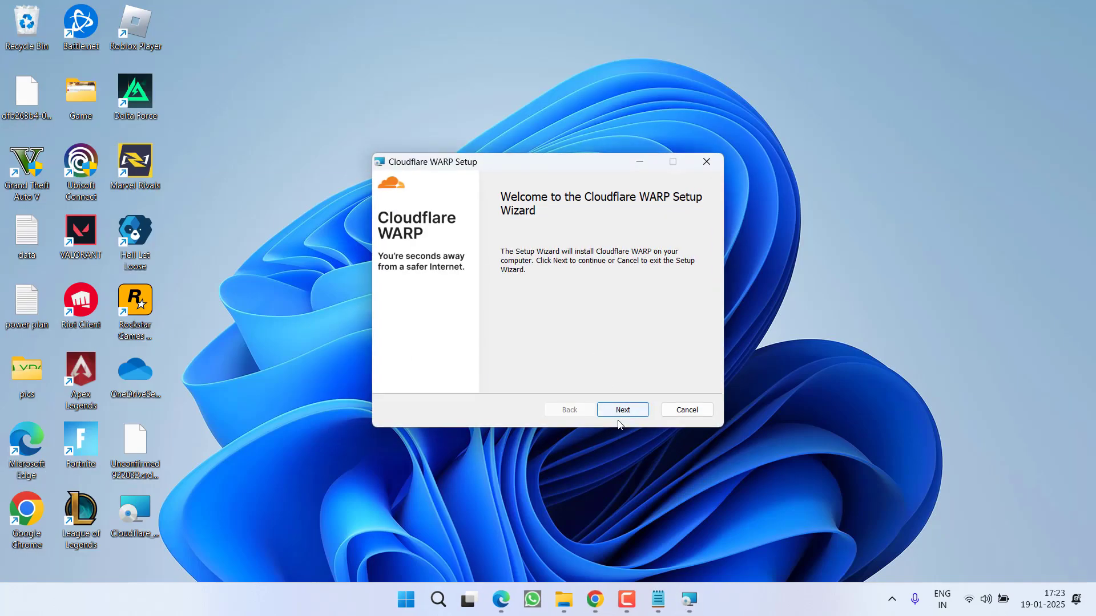
Install Cloudflare WARP, allowing the UAC prompt, and finish the wizard.
{"action": "left_click", "coordinate": [621, 410]}
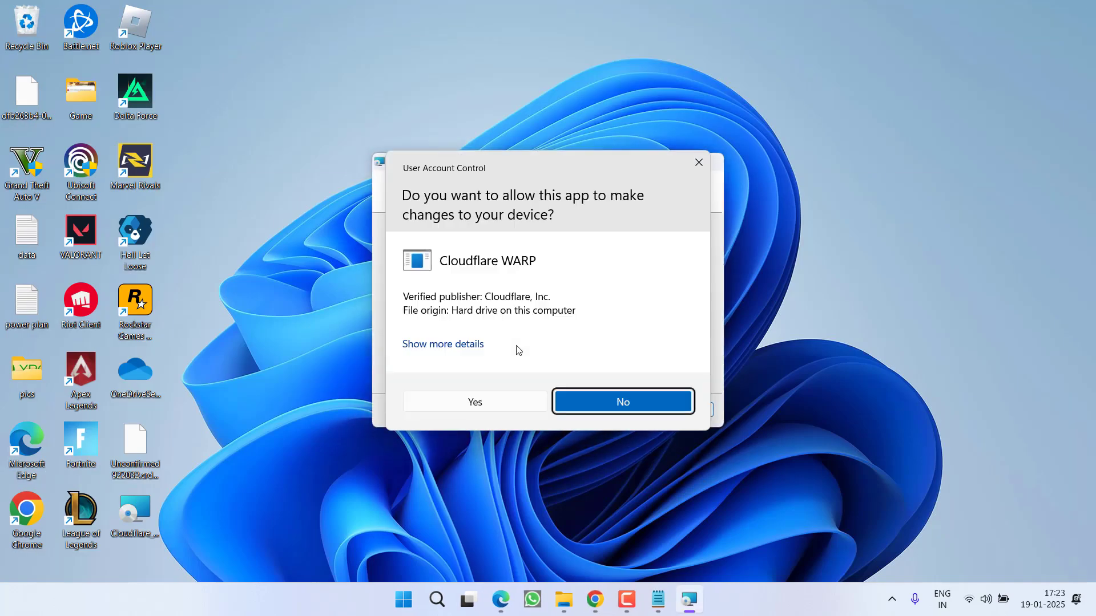
{"action": "left_click", "coordinate": [474, 401]}
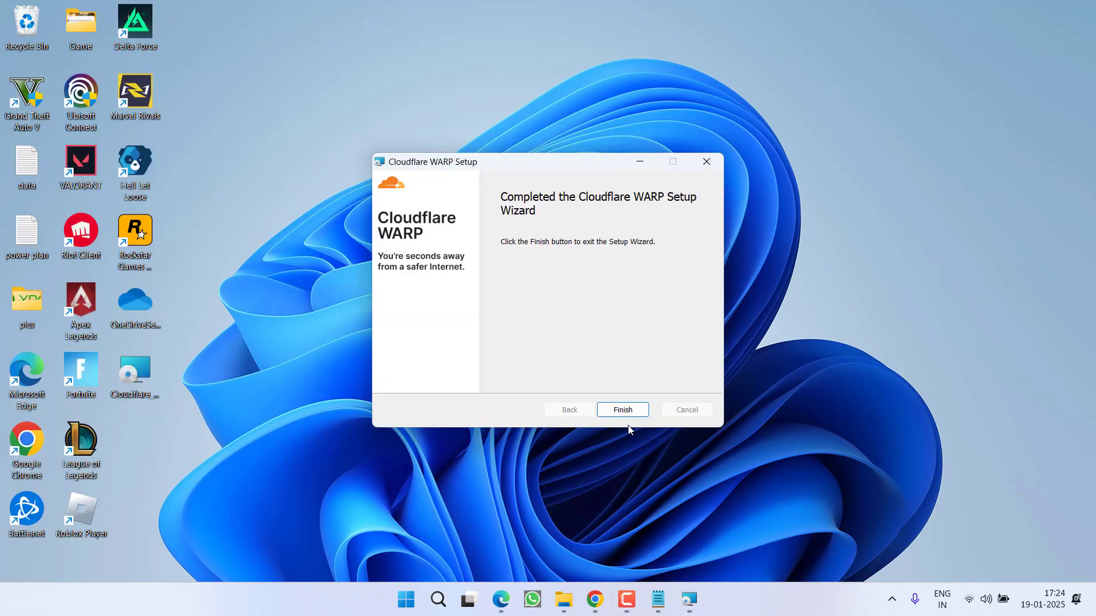
{"action": "left_click", "coordinate": [621, 410]}
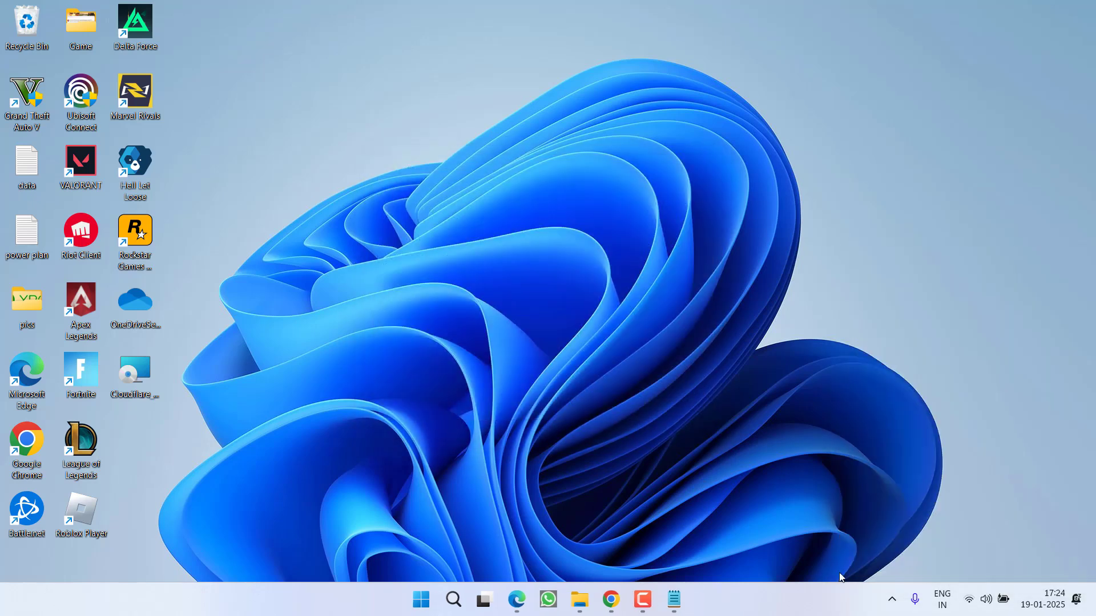
Turn on the WARP connection so it shows Connected, then dismiss its panel.
{"action": "left_click", "coordinate": [891, 599]}
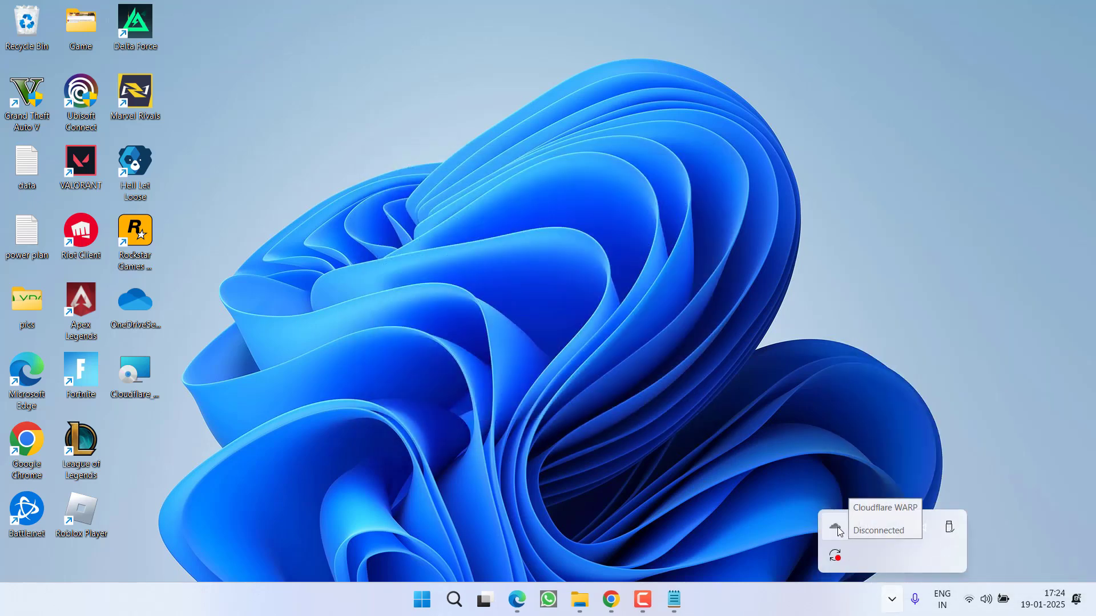
{"action": "left_click", "coordinate": [838, 531]}
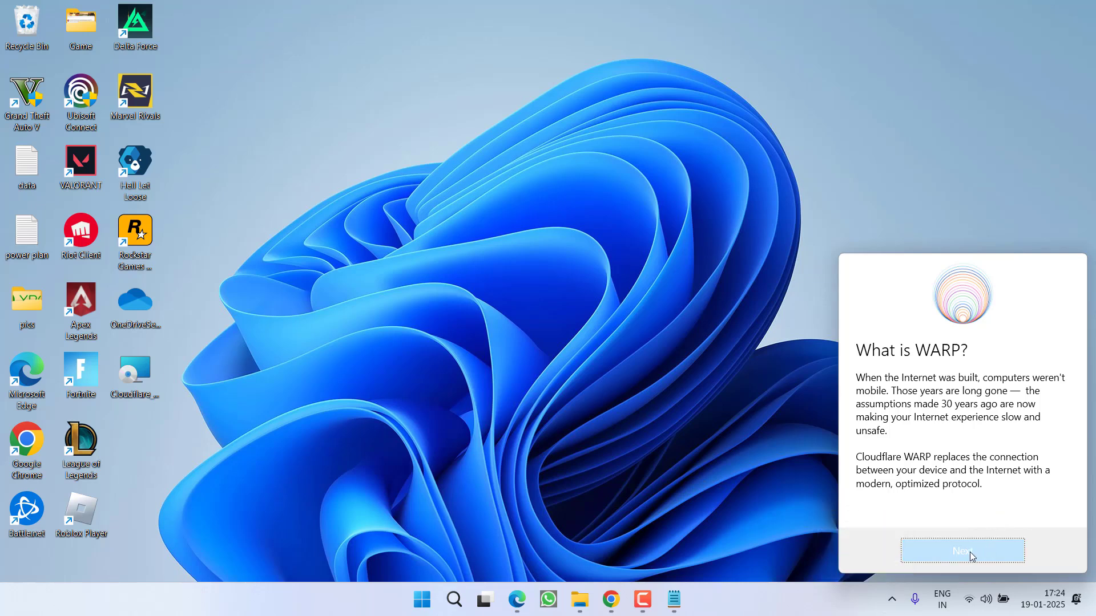
{"action": "left_click", "coordinate": [961, 550]}
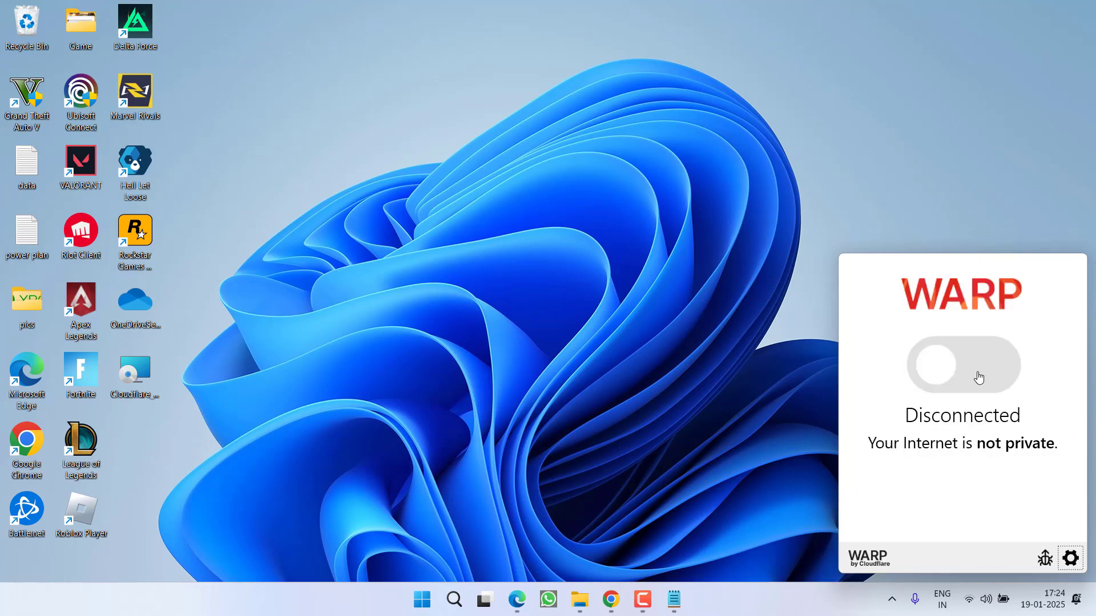
{"action": "left_click", "coordinate": [962, 364]}
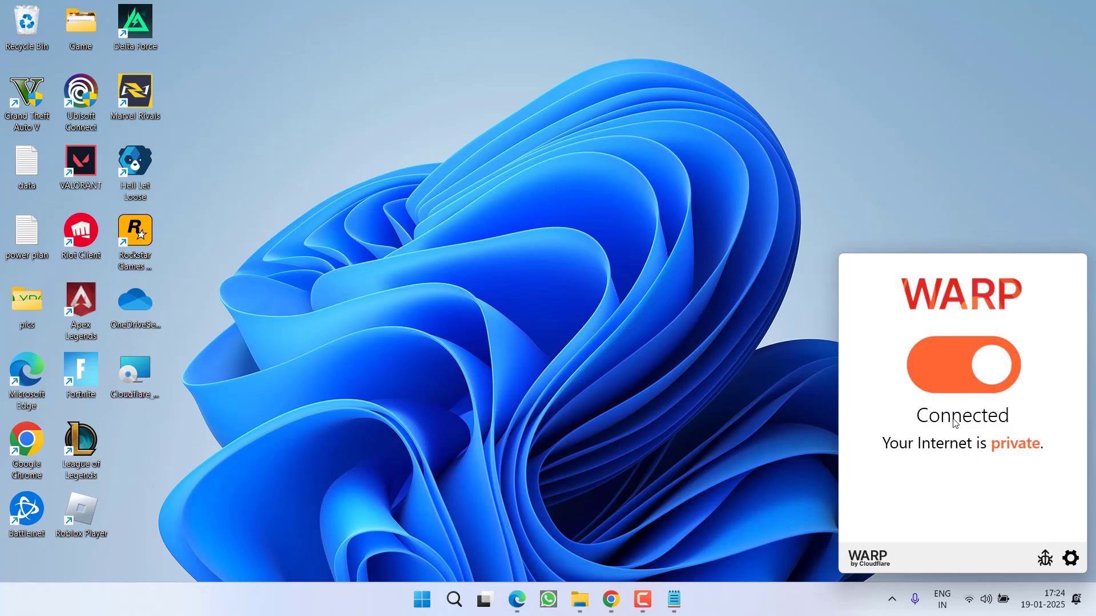
{"action": "left_click", "coordinate": [429, 337]}
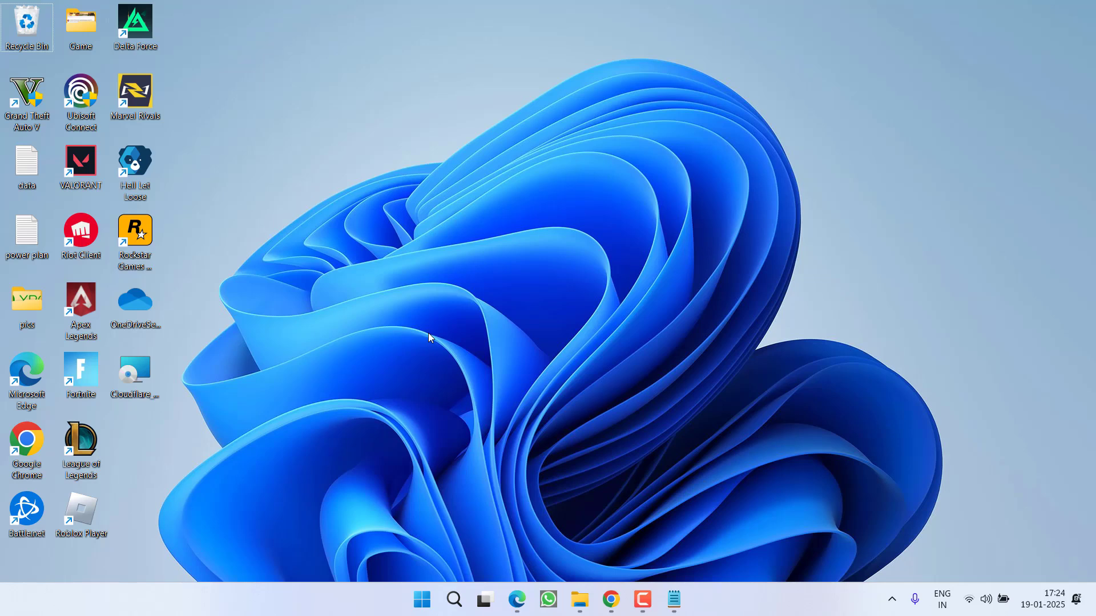
{"action": "mouse_move", "coordinate": [455, 411]}
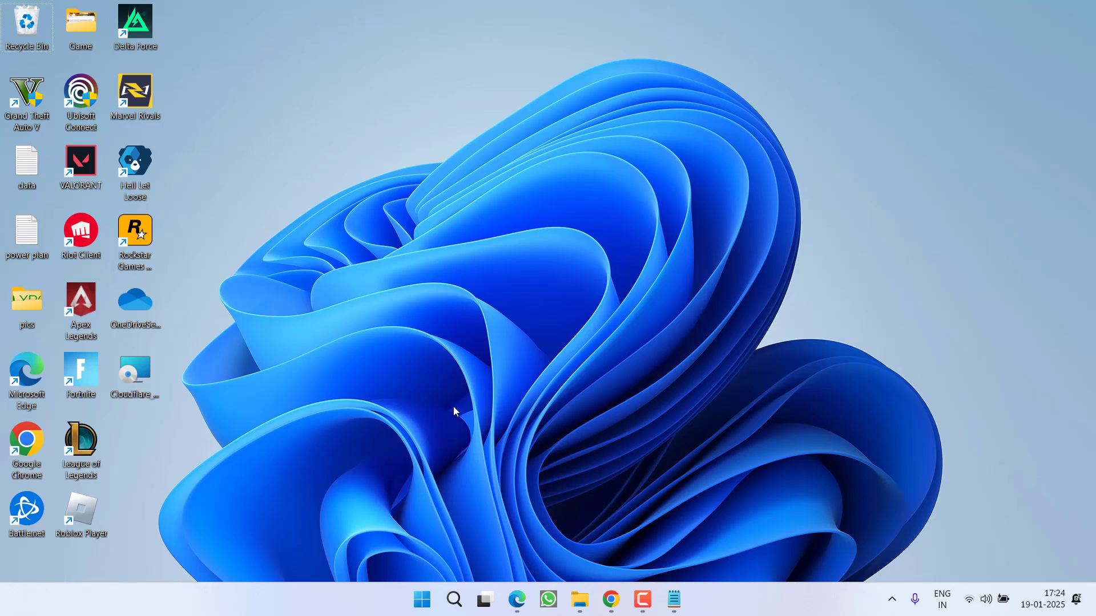
{"action": "mouse_move", "coordinate": [329, 189]}
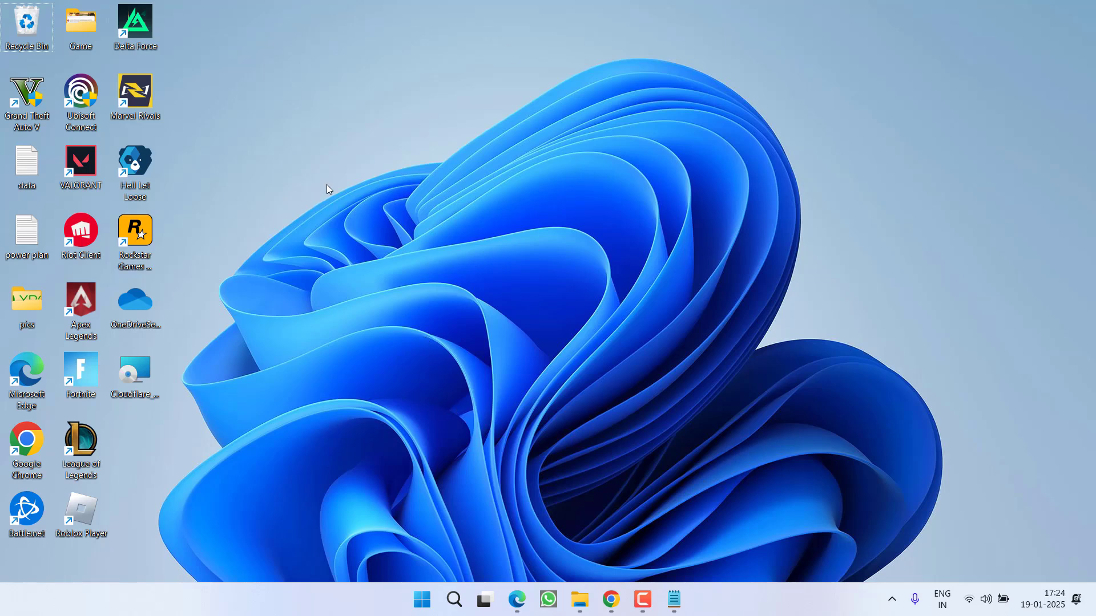
{"action": "left_click", "coordinate": [134, 234]}
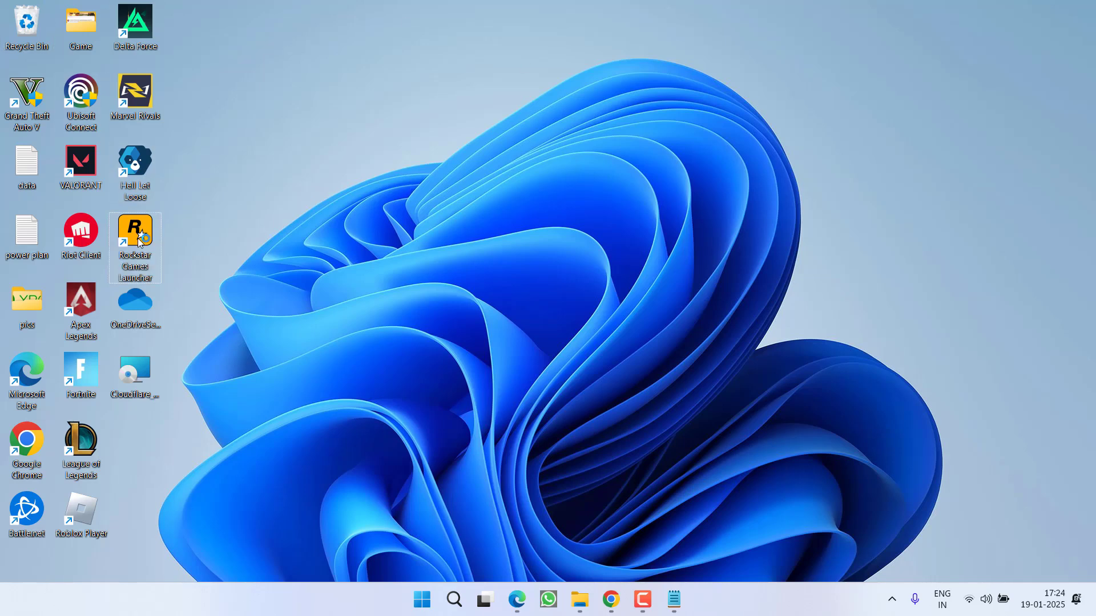
{"action": "mouse_move", "coordinate": [395, 253]}
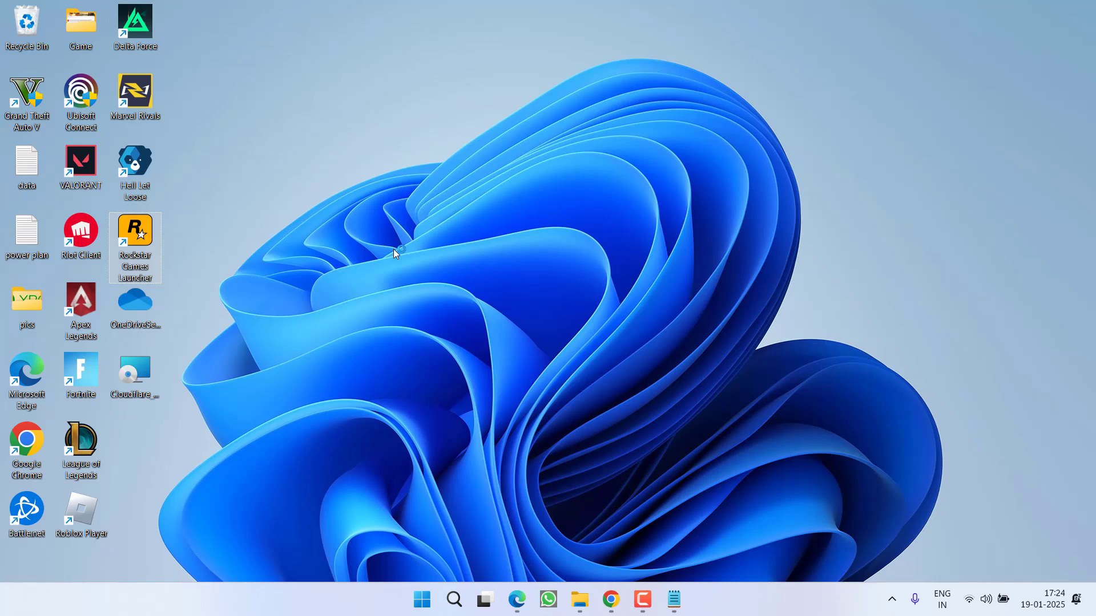
Sign in to the Rockstar Games Launcher and minimize its window.
{"action": "double_click", "coordinate": [134, 234]}
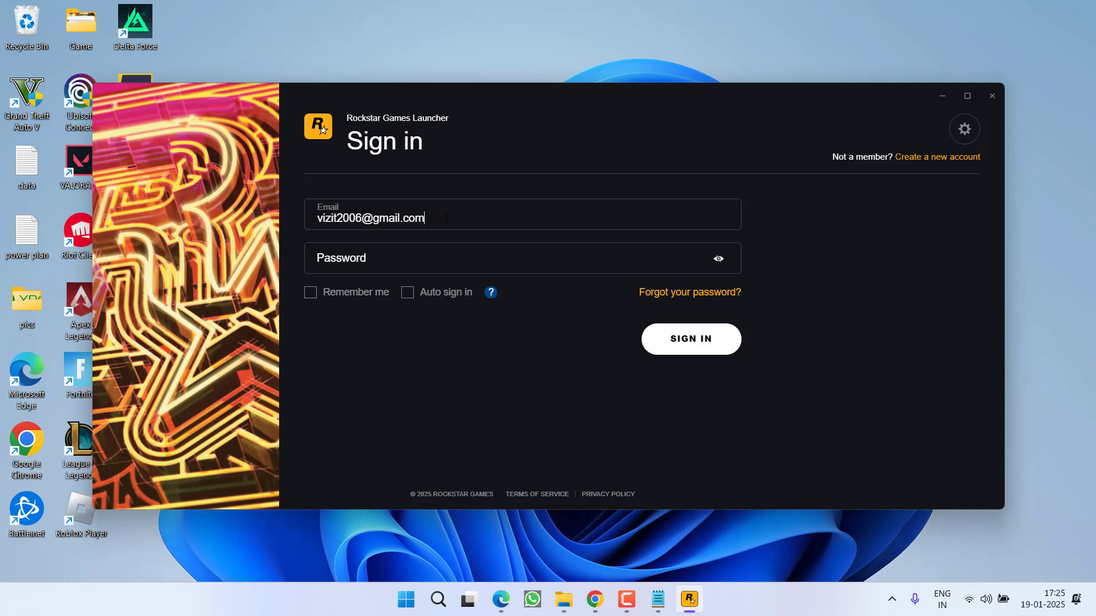
{"action": "left_click", "coordinate": [689, 339]}
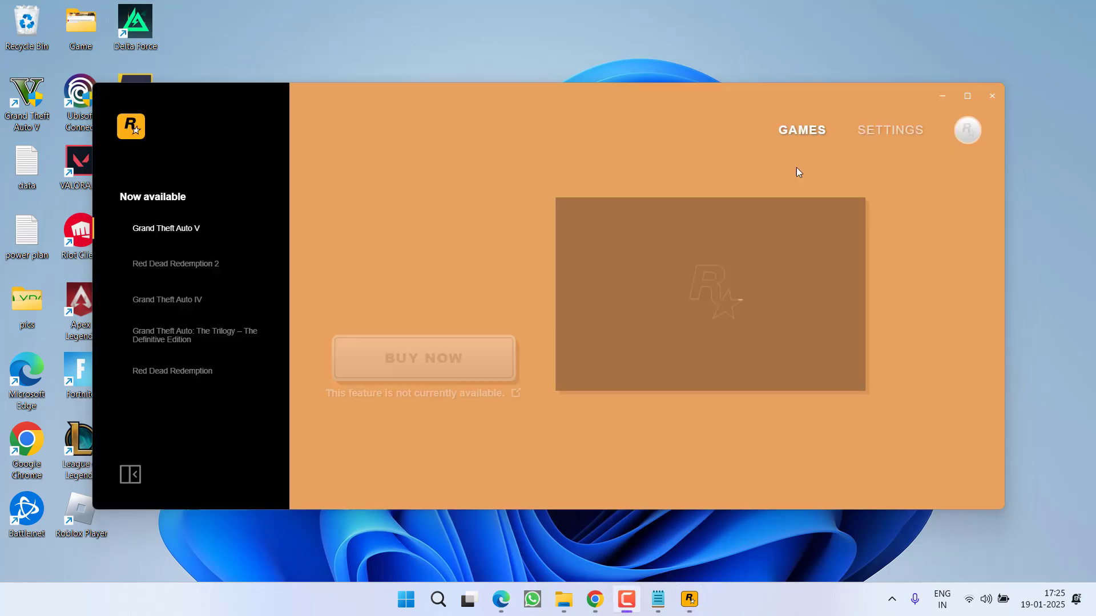
{"action": "left_click", "coordinate": [991, 96]}
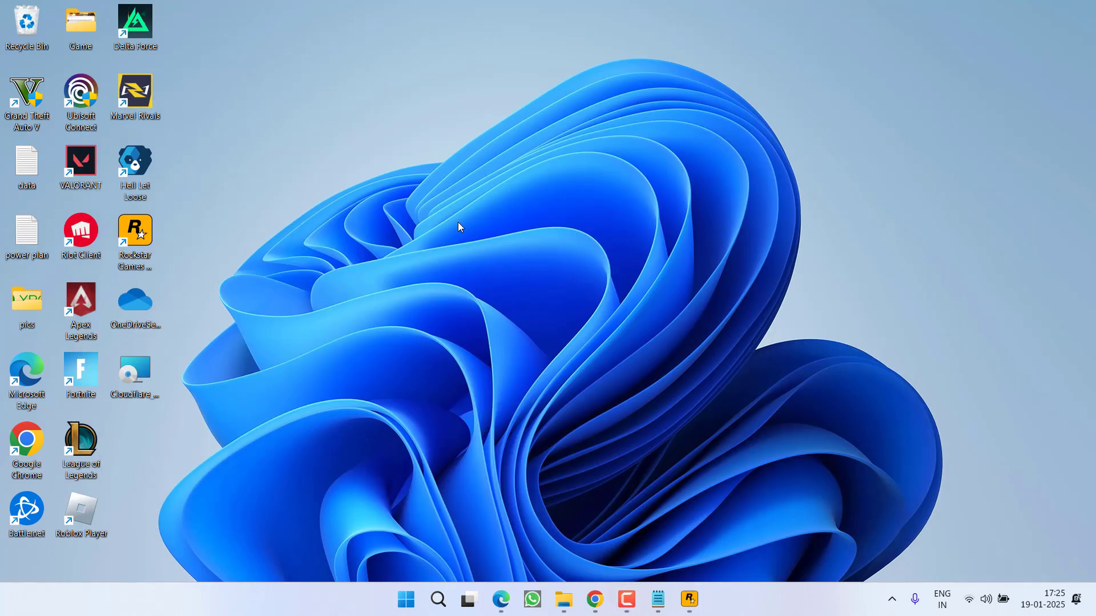
Exit the Rockstar Games Launcher so it leaves the taskbar.
{"action": "left_click", "coordinate": [134, 234]}
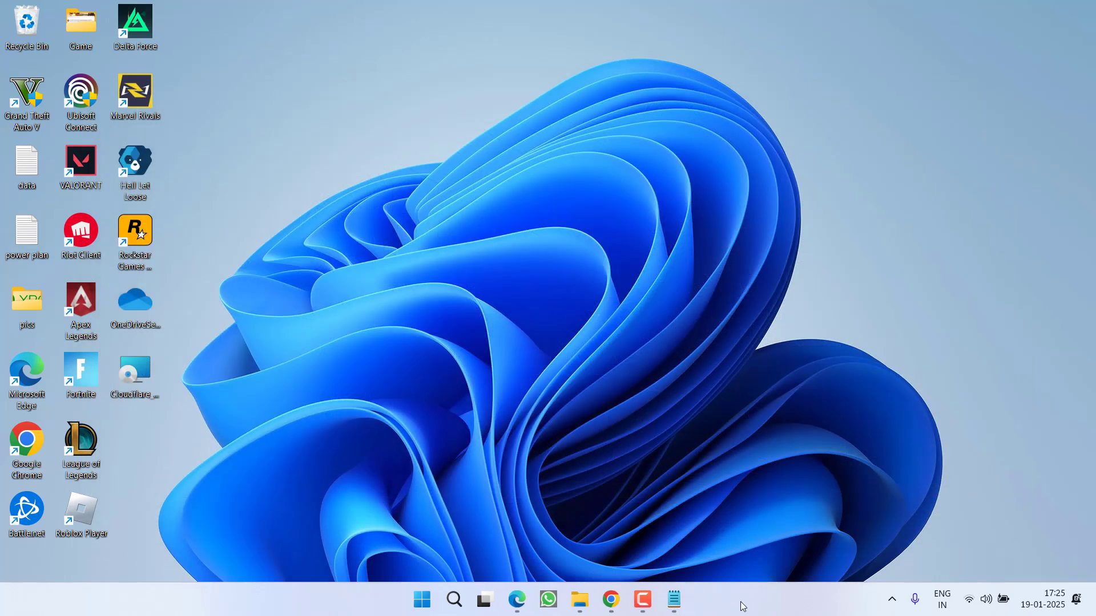
{"action": "mouse_move", "coordinate": [779, 525]}
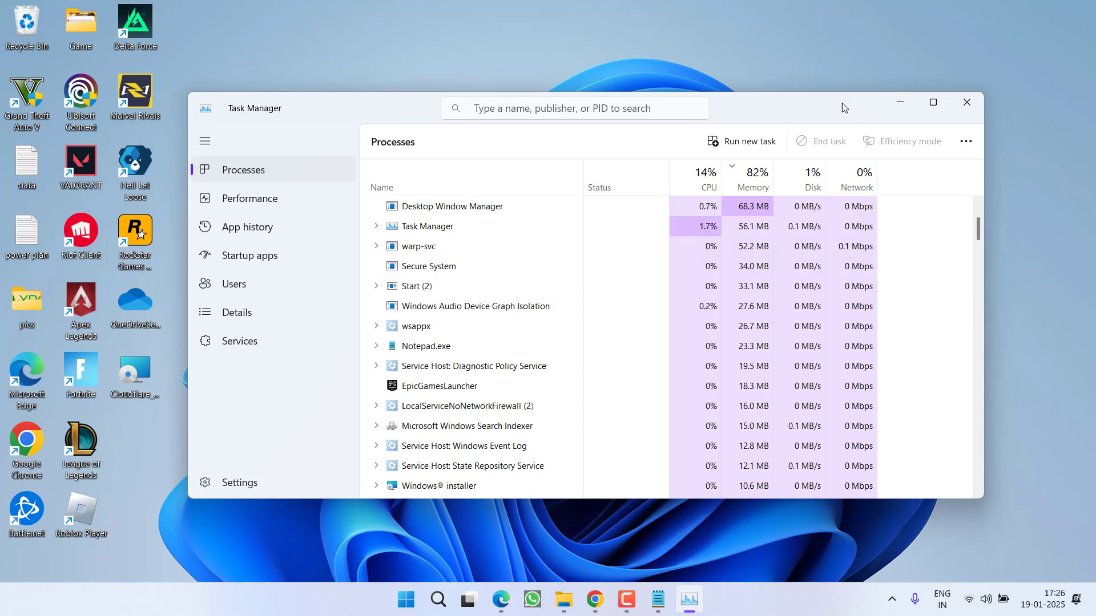
View the running processes list in Task Manager.
{"action": "left_click", "coordinate": [967, 102]}
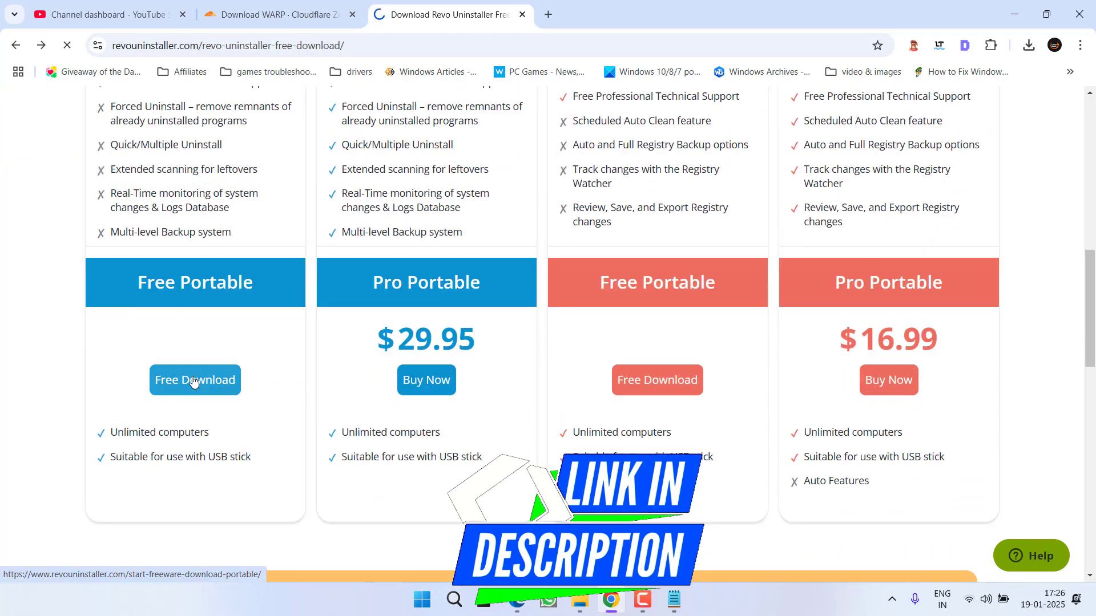
Download the free portable edition of Revo Uninstaller from revouninstaller.com.
{"action": "left_click", "coordinate": [194, 381]}
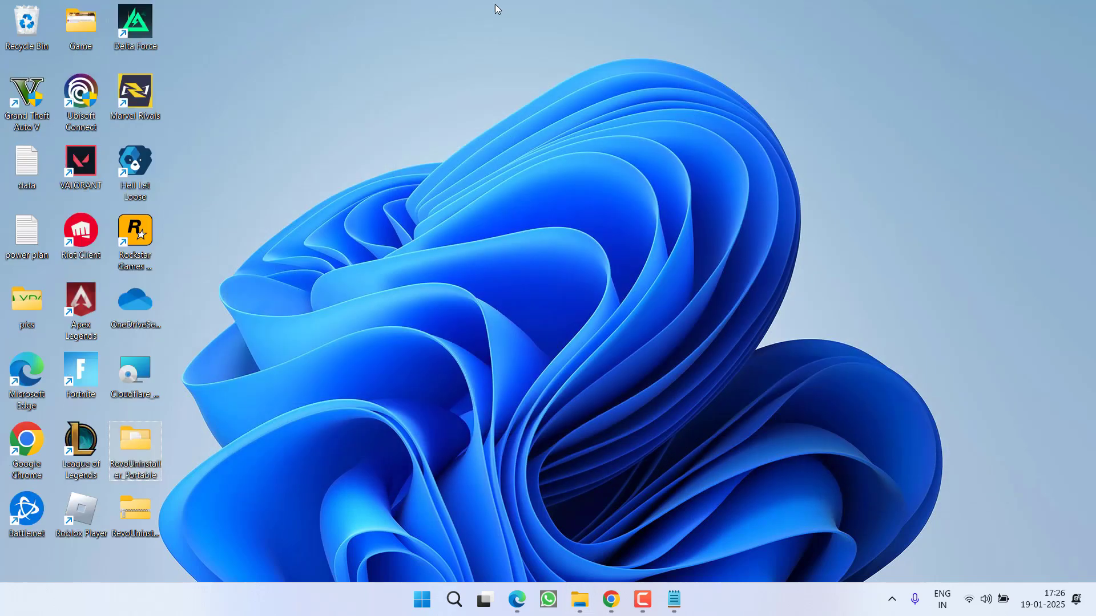
Launch RevoUPort from the extracted RevoUninstaller_Portable folder.
{"action": "double_click", "coordinate": [135, 447]}
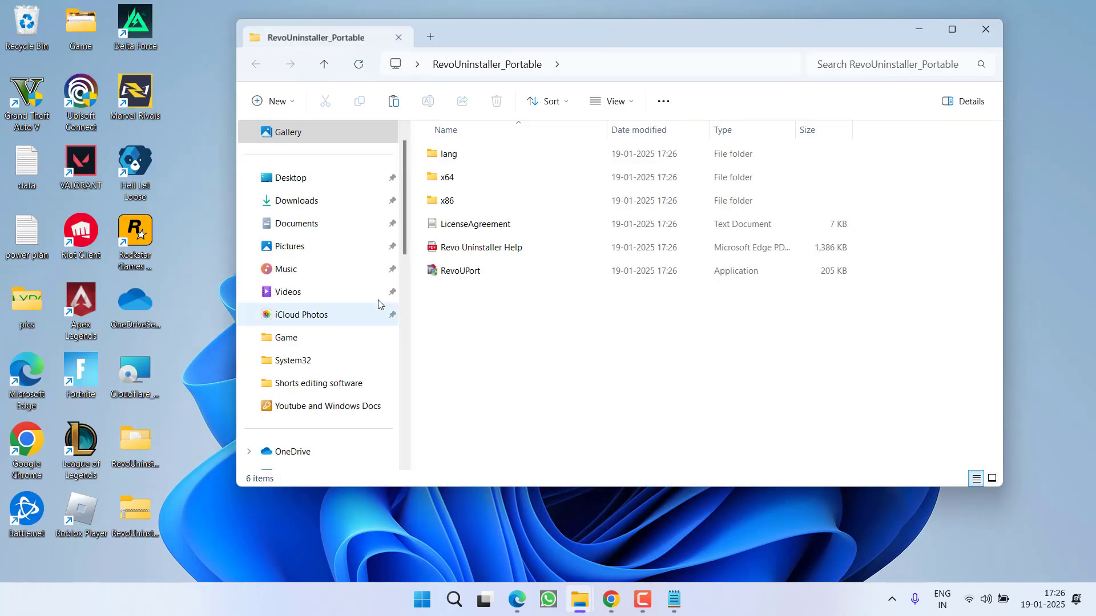
{"action": "right_click", "coordinate": [460, 271]}
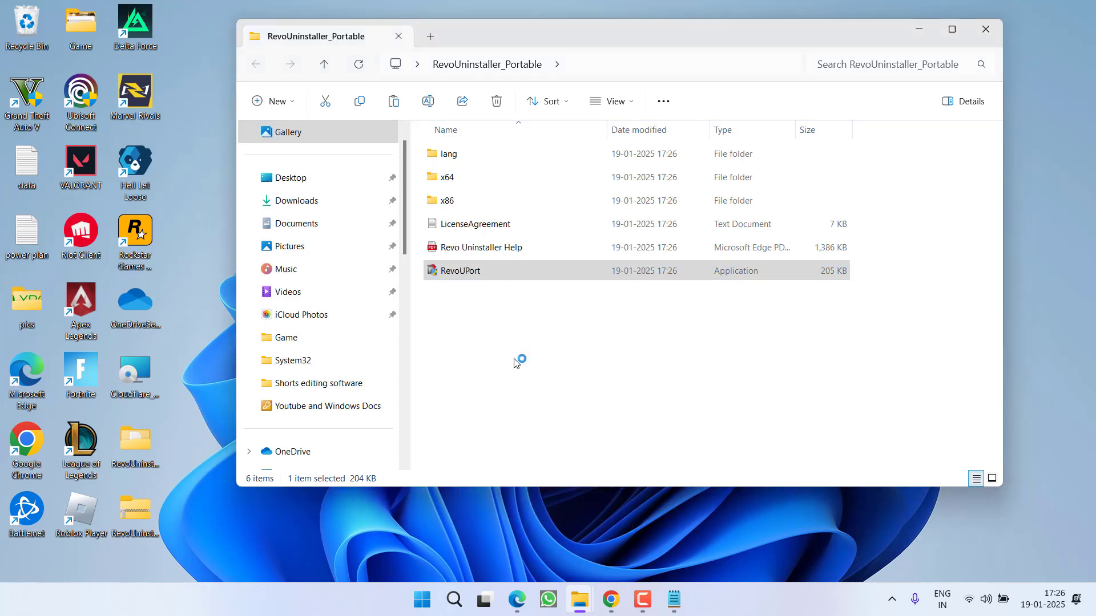
{"action": "double_click", "coordinate": [460, 271]}
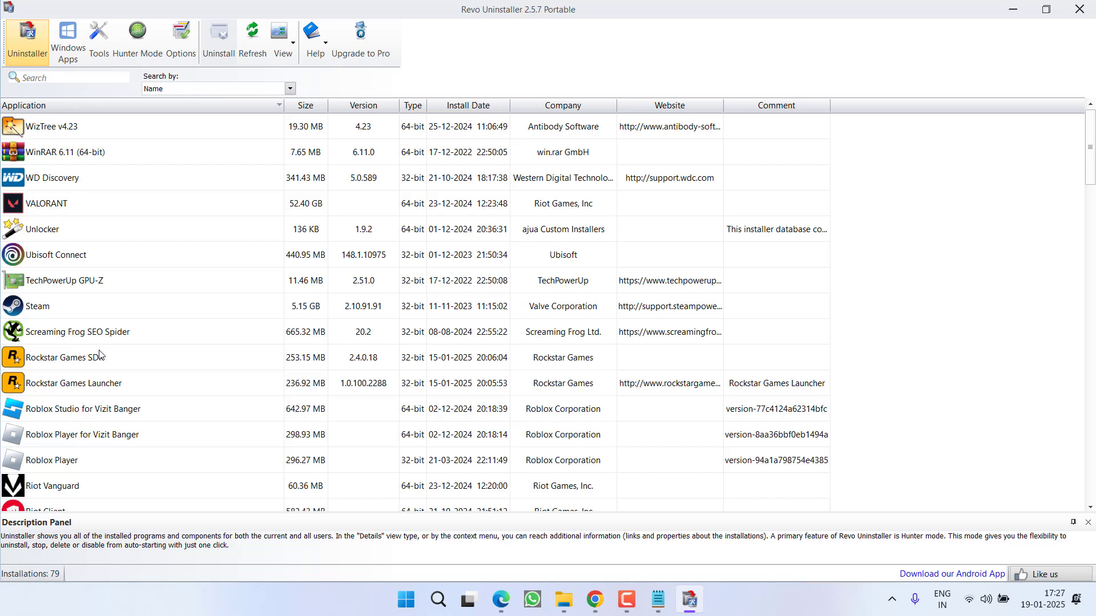
Select Rockstar Games Launcher in the program list and start its uninstall.
{"action": "left_click", "coordinate": [65, 357]}
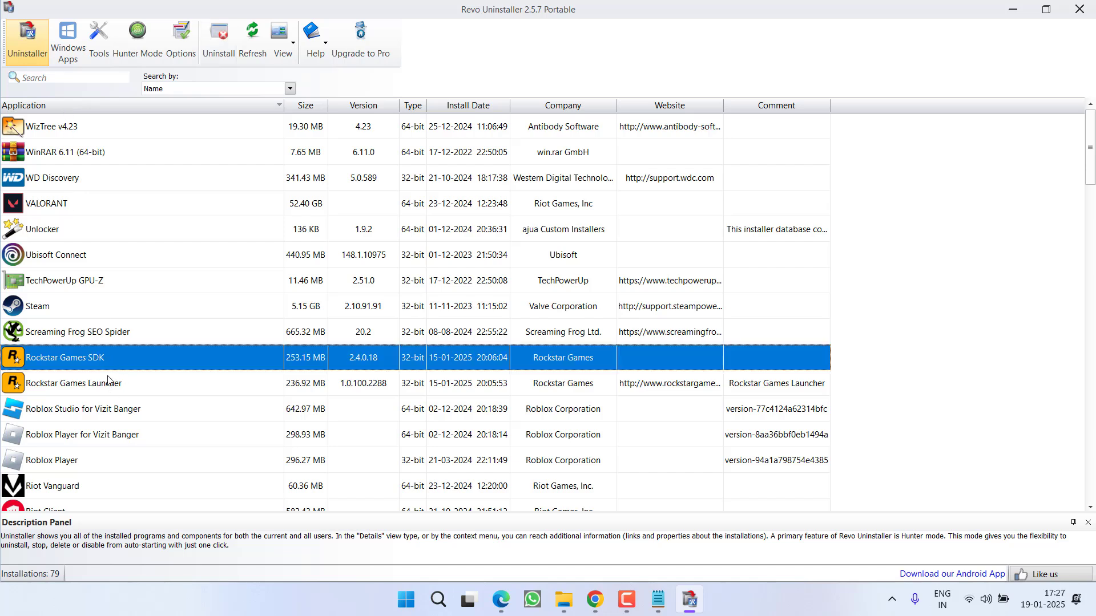
{"action": "left_click", "coordinate": [73, 383]}
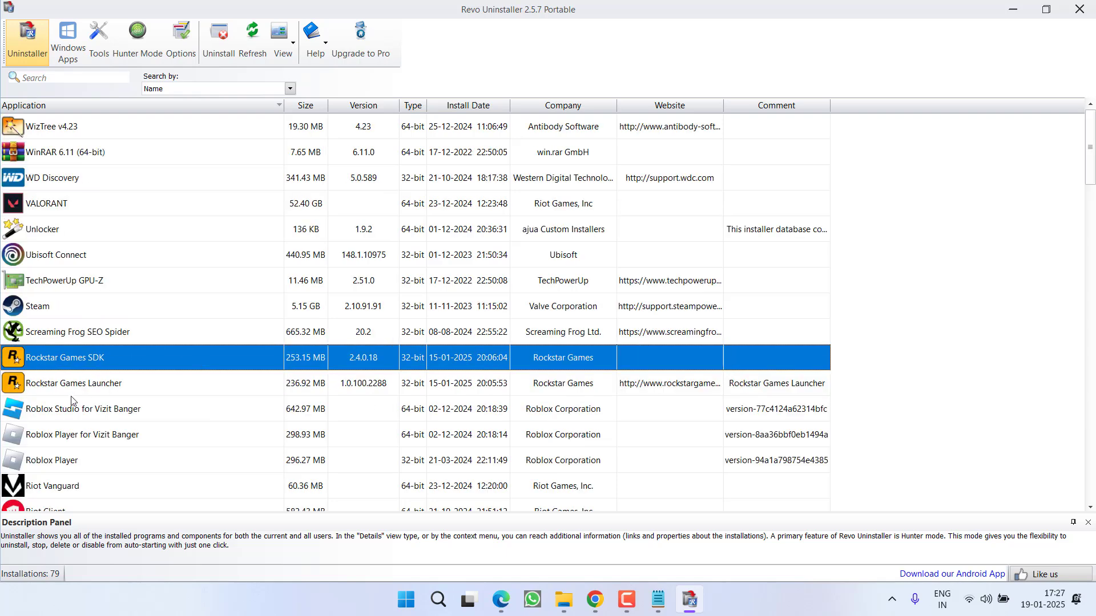
{"action": "left_click", "coordinate": [73, 383]}
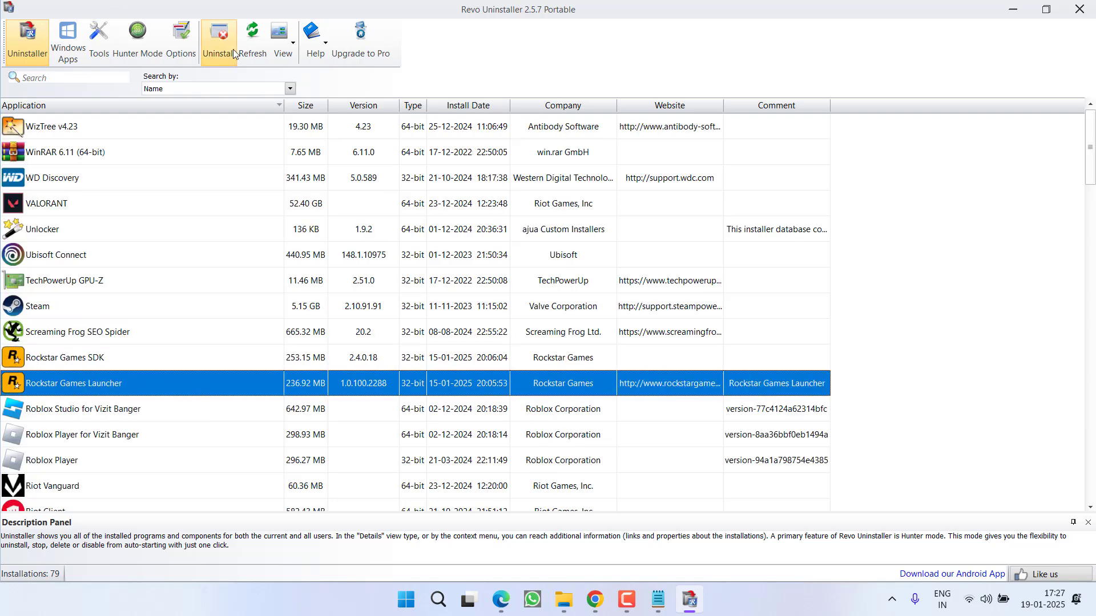
{"action": "mouse_move", "coordinate": [225, 46]}
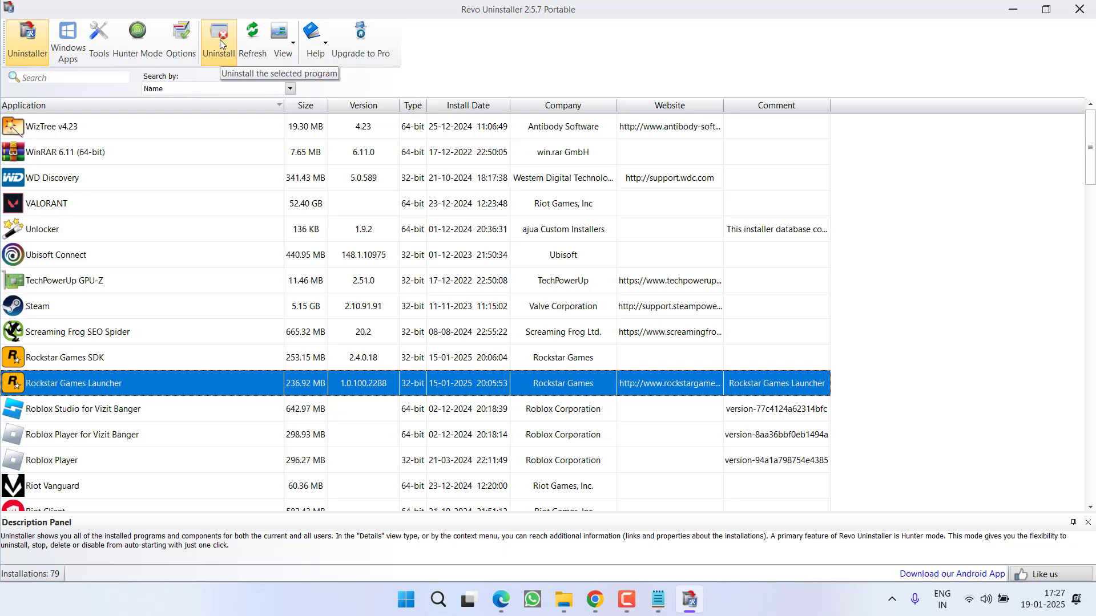
{"action": "left_click", "coordinate": [73, 357]}
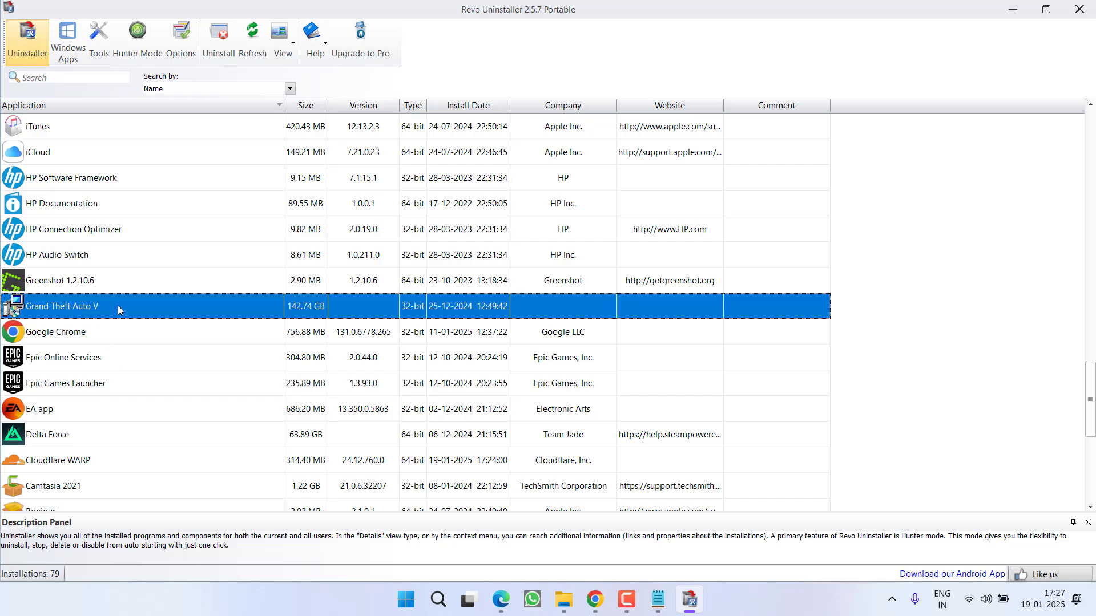
{"action": "mouse_move", "coordinate": [180, 35]}
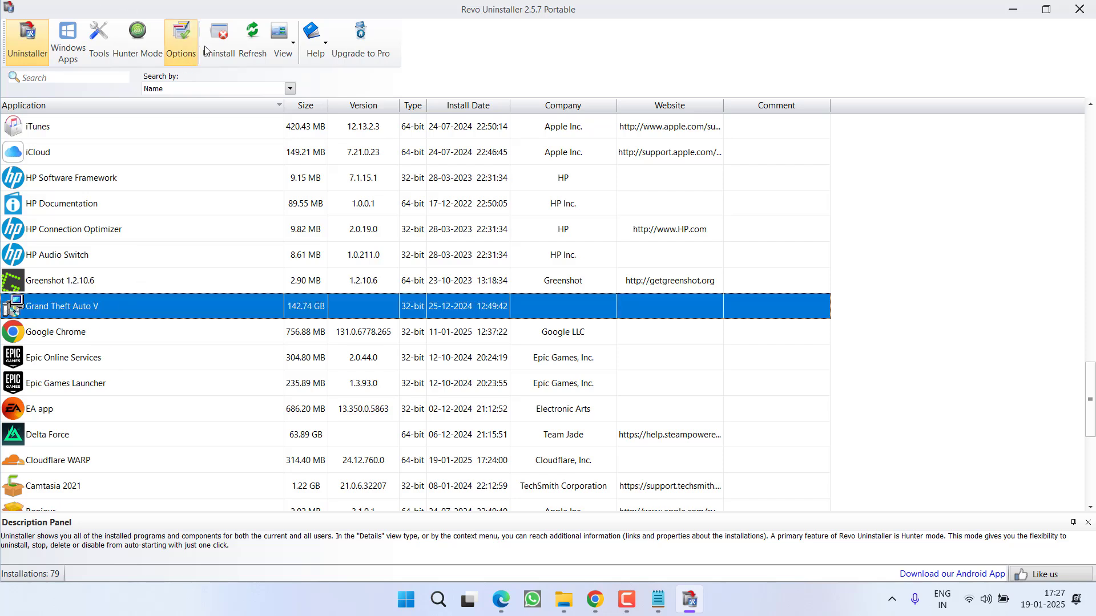
{"action": "mouse_move", "coordinate": [218, 39]}
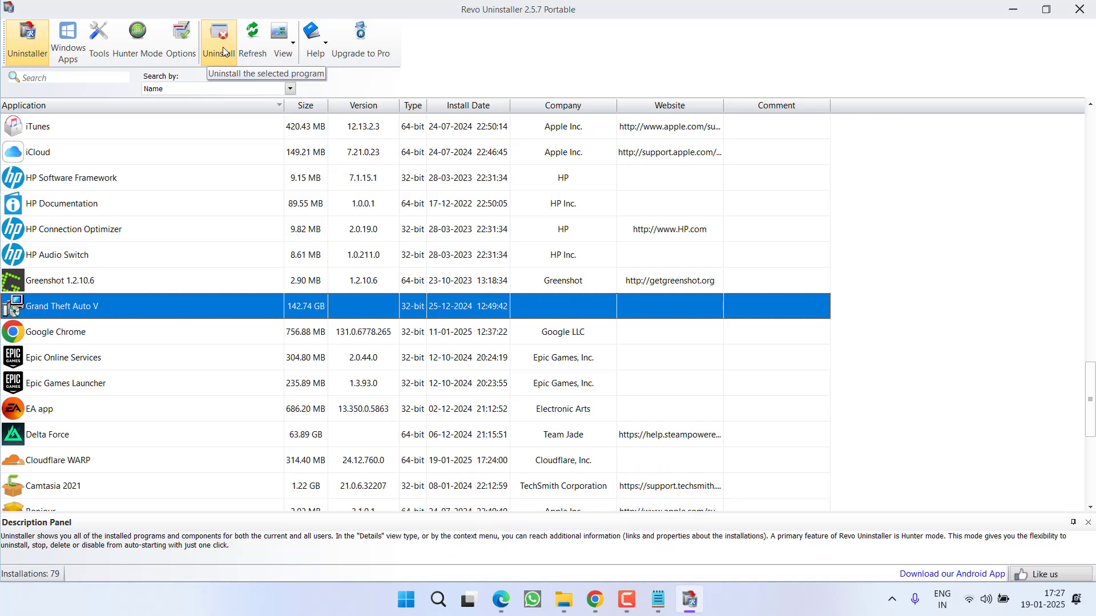
{"action": "mouse_move", "coordinate": [158, 192]}
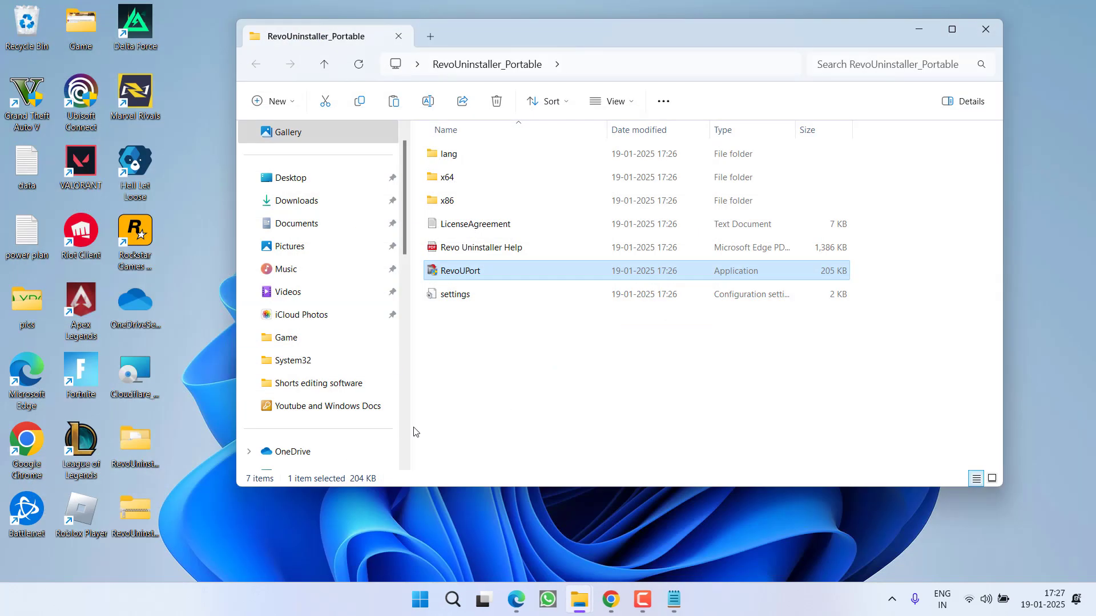
Close the Revo Uninstaller folder window to leave the desktop clear.
{"action": "left_click", "coordinate": [984, 29]}
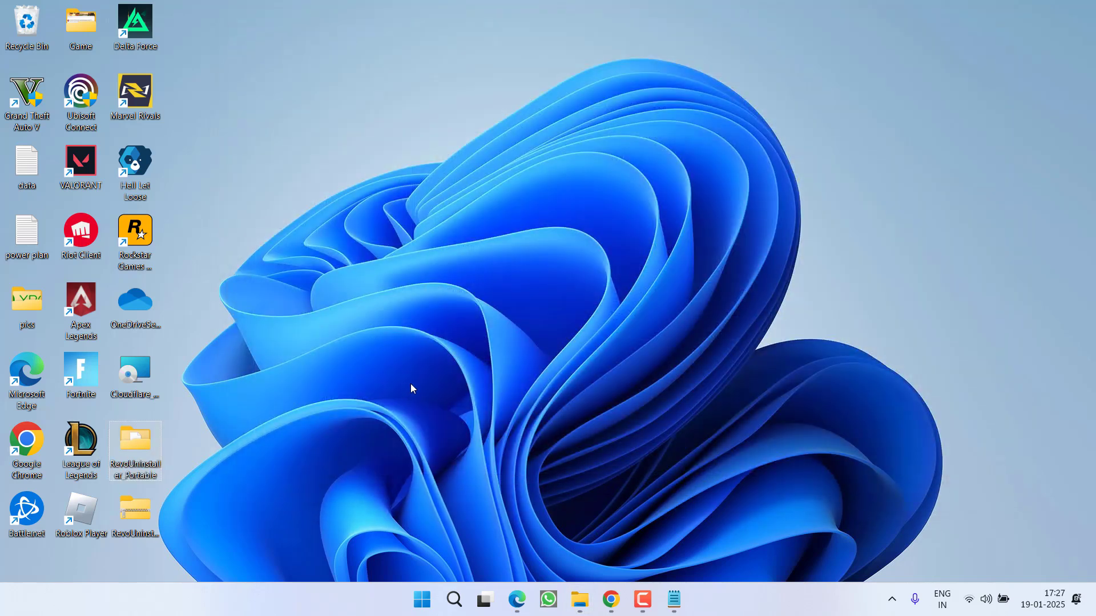